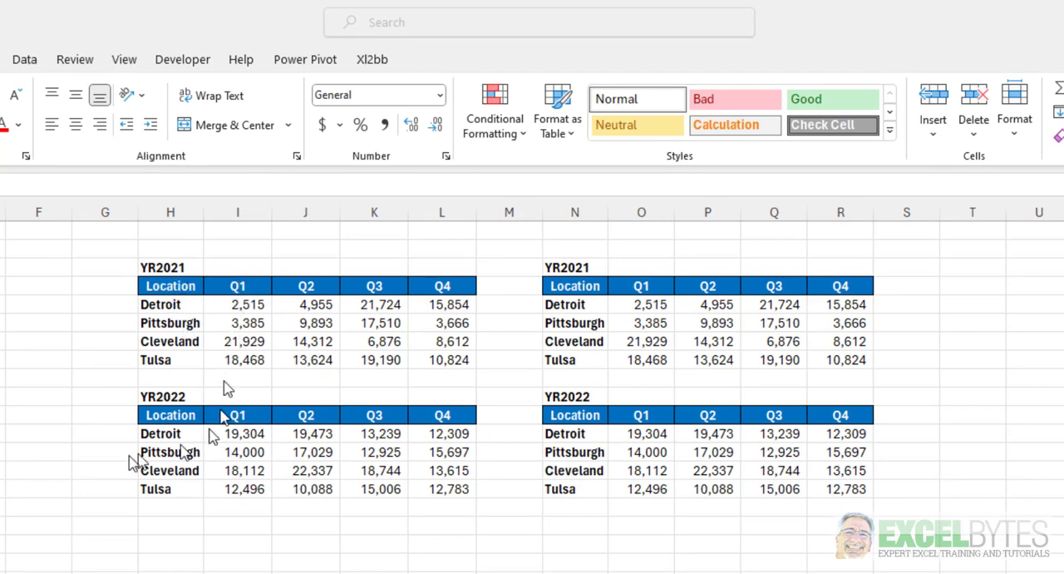
pyautogui.moveTo(307, 569)
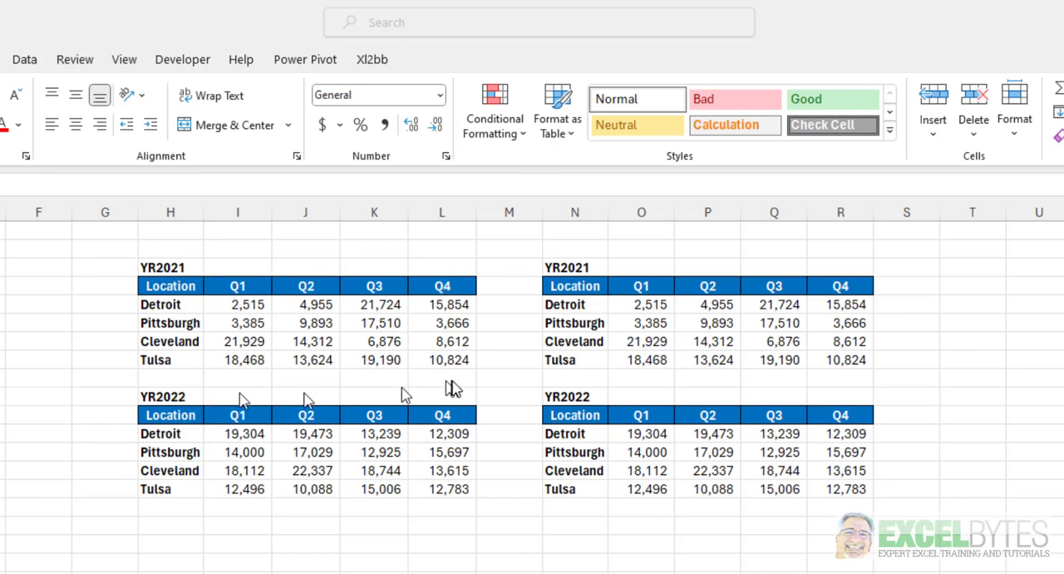
pyautogui.moveTo(662, 258)
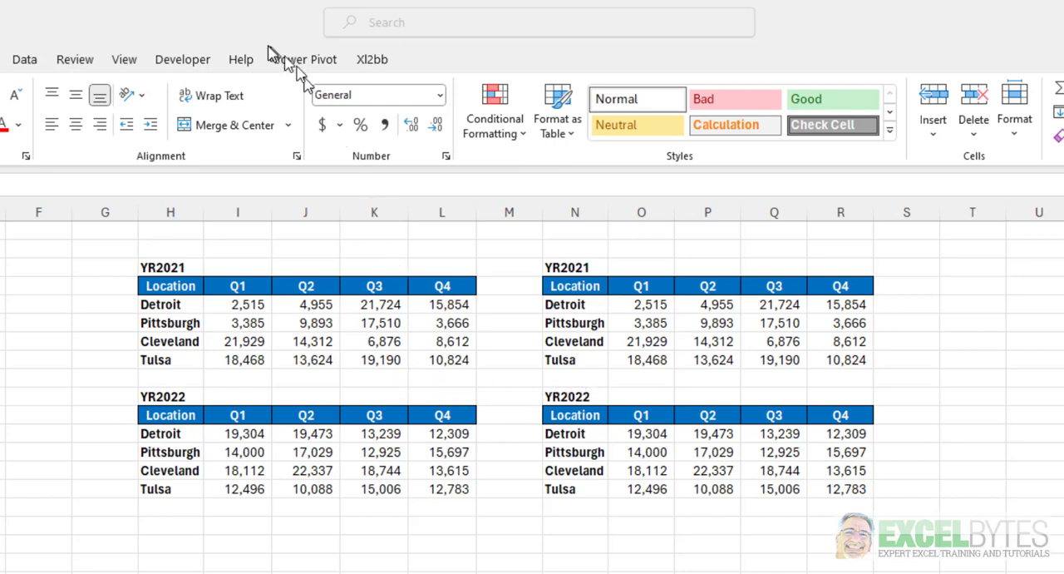
pyautogui.moveTo(239, 350)
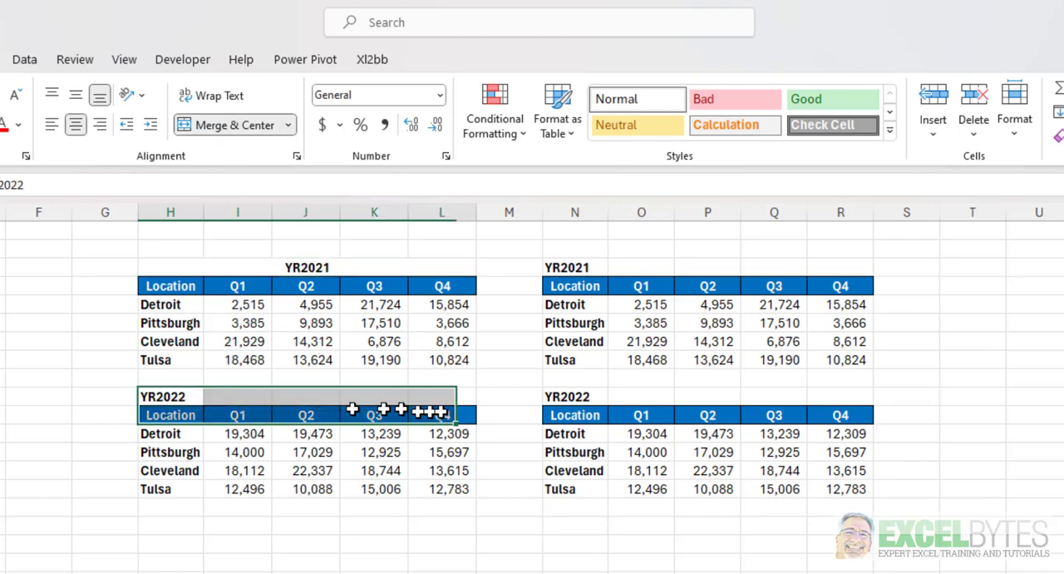
# Merge and center the left table's YR2022 heading across H10:L10, then select N3:R3.
pyautogui.click(226, 125)
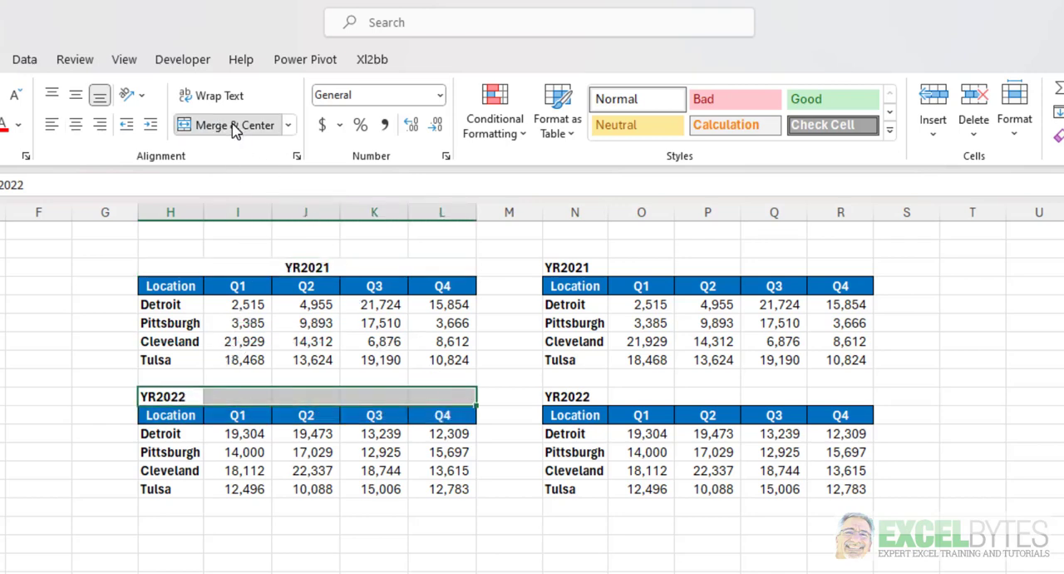
pyautogui.click(223, 124)
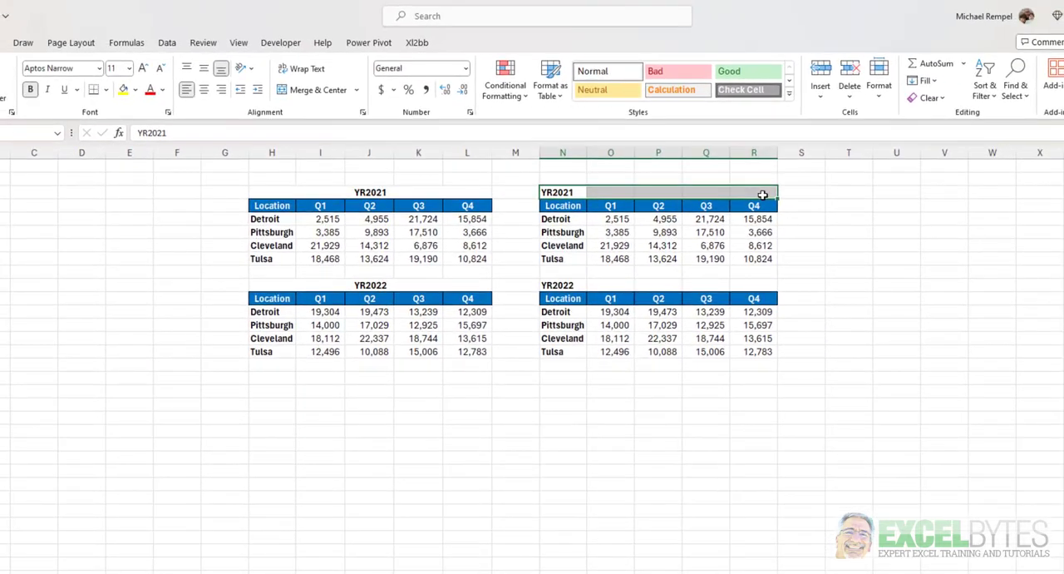
# Set Horizontal alignment to Center Across Selection for the right table's YR2021 heading.
pyautogui.press('ctrl+1')
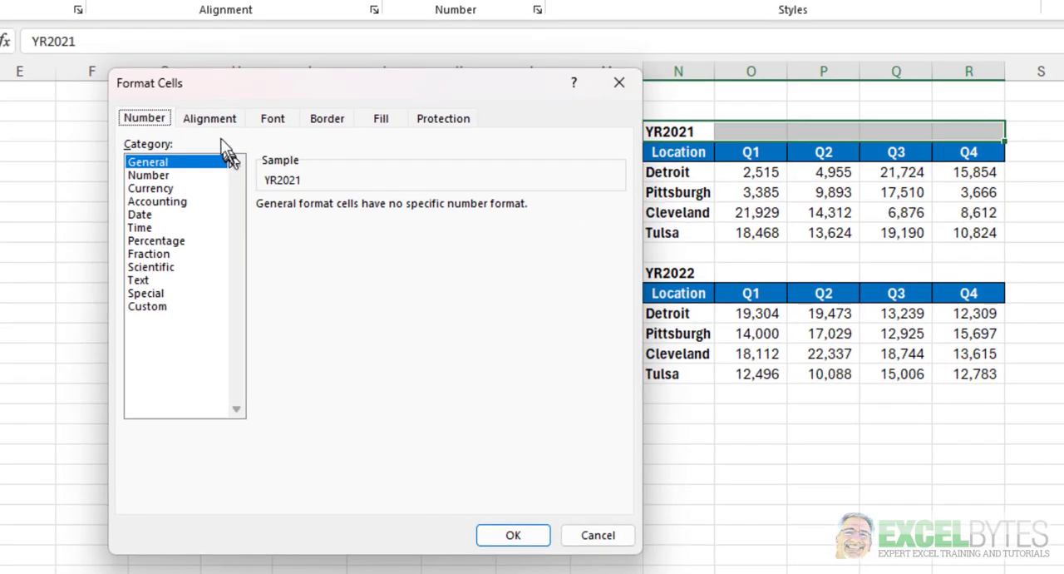
pyautogui.click(210, 118)
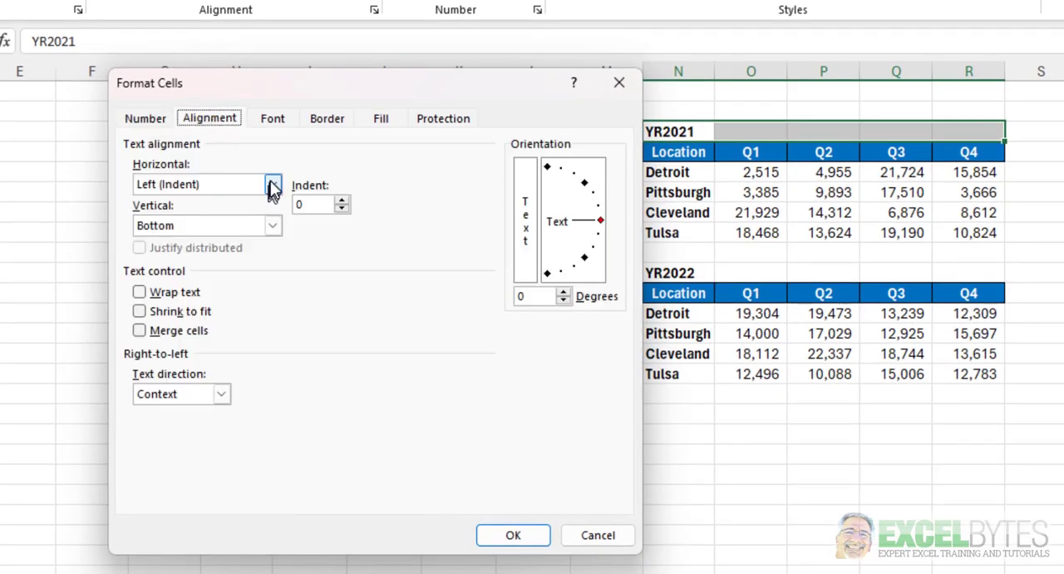
pyautogui.click(273, 183)
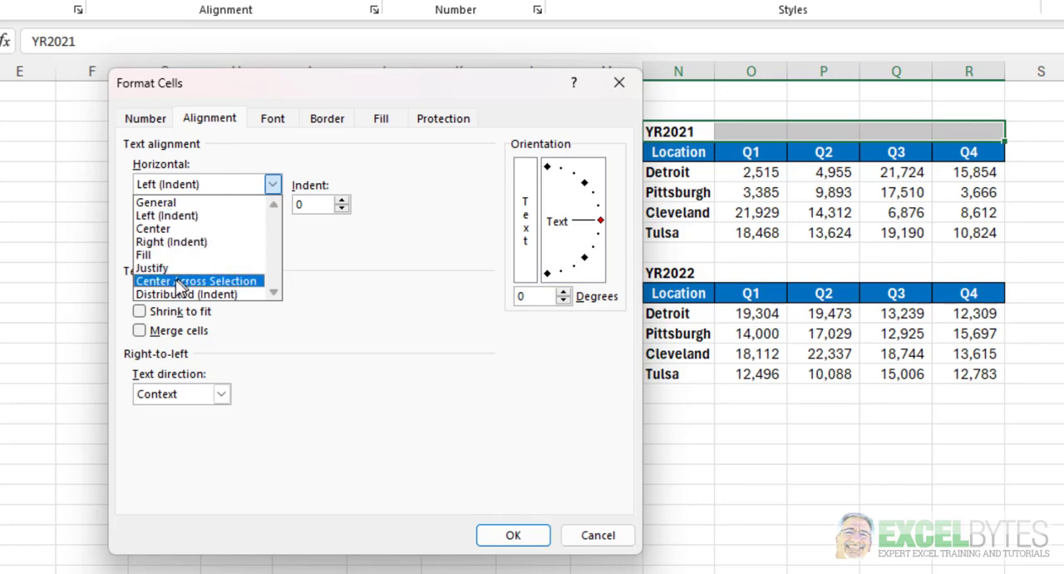
pyautogui.click(197, 280)
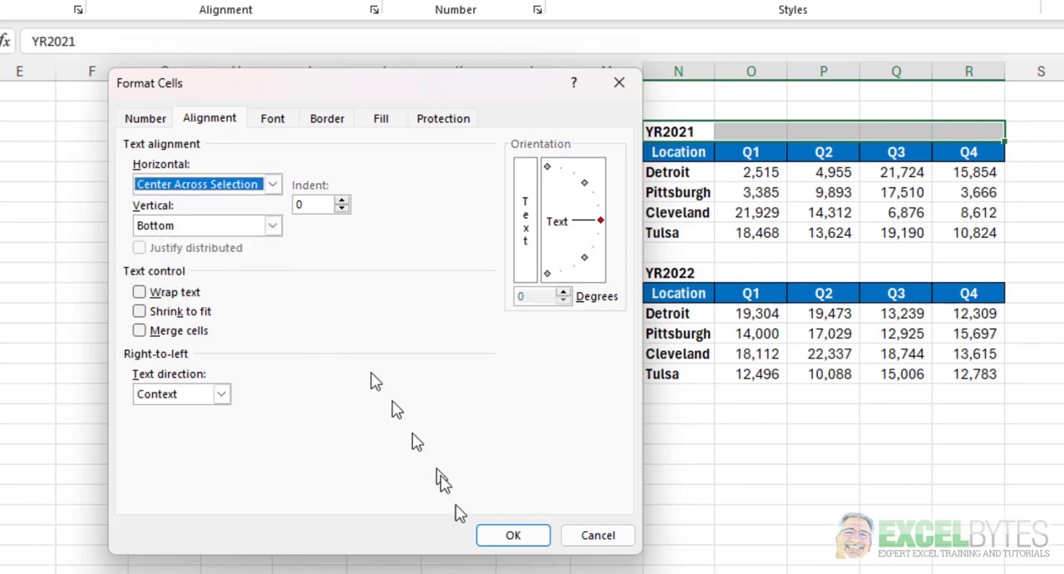
pyautogui.click(512, 536)
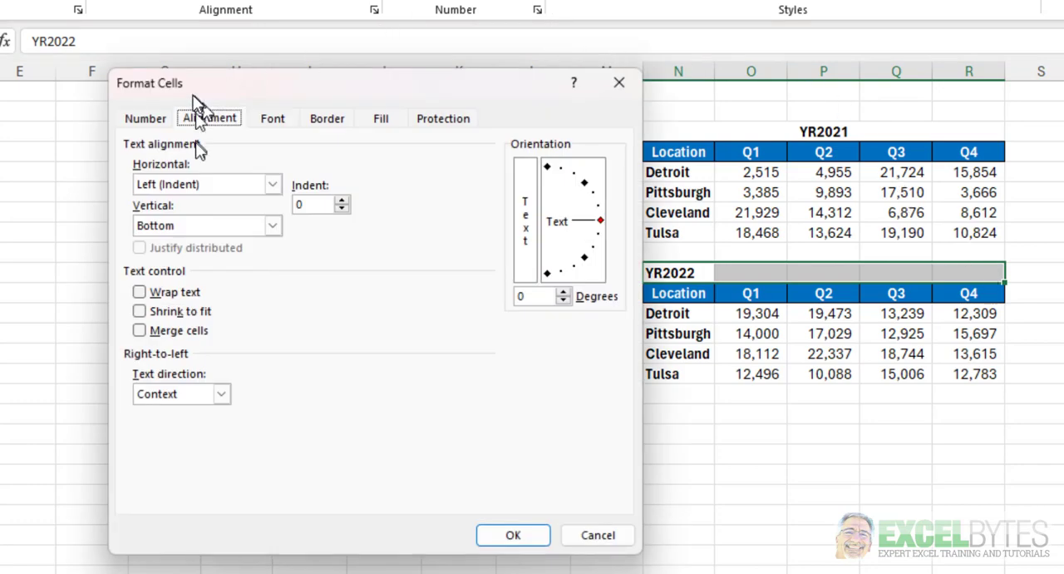
# Apply Center Across Selection to the right table's YR2022 heading in N10:R10.
pyautogui.click(273, 183)
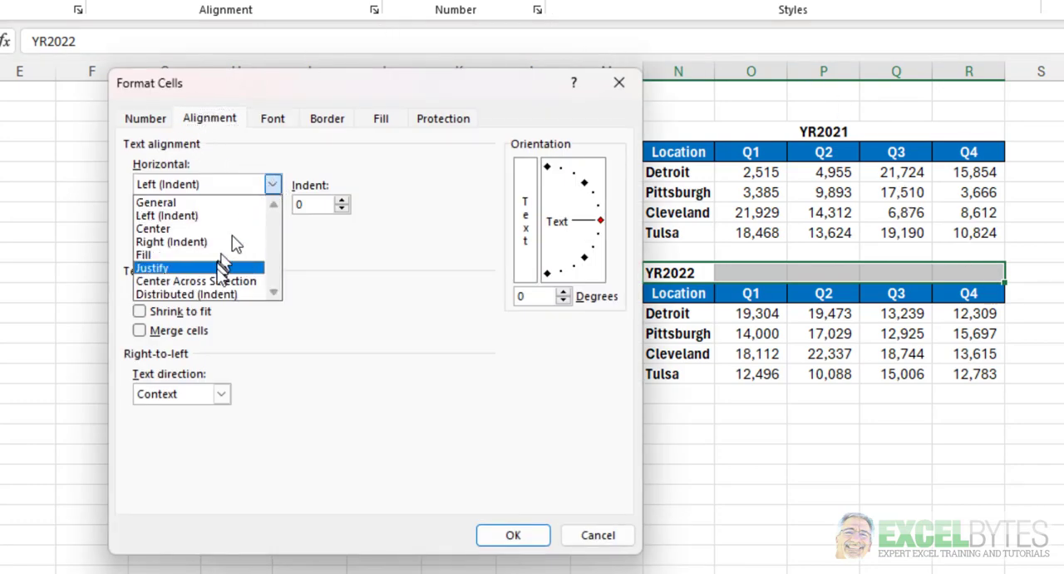
pyautogui.click(197, 280)
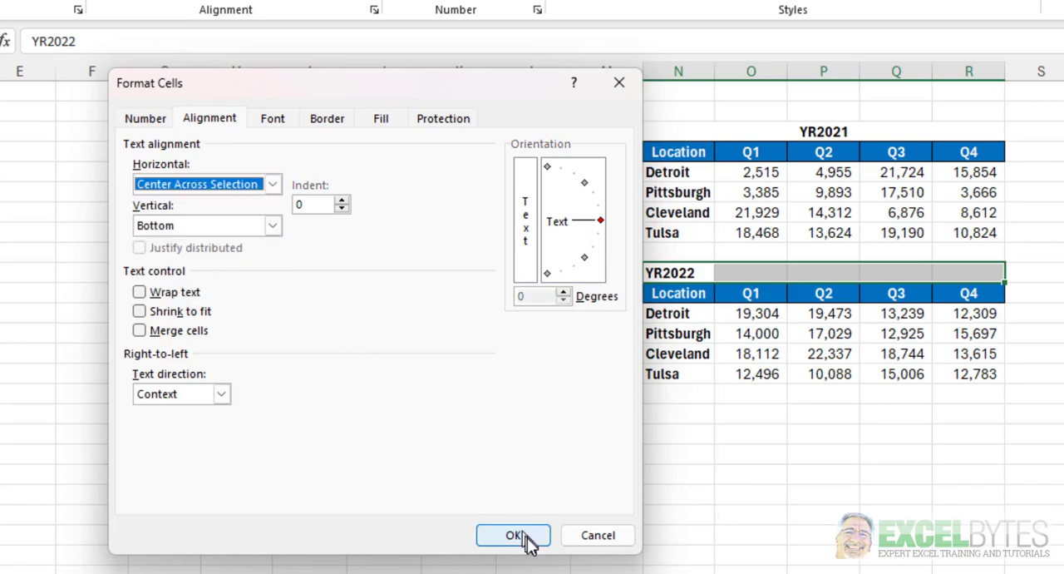
pyautogui.click(512, 536)
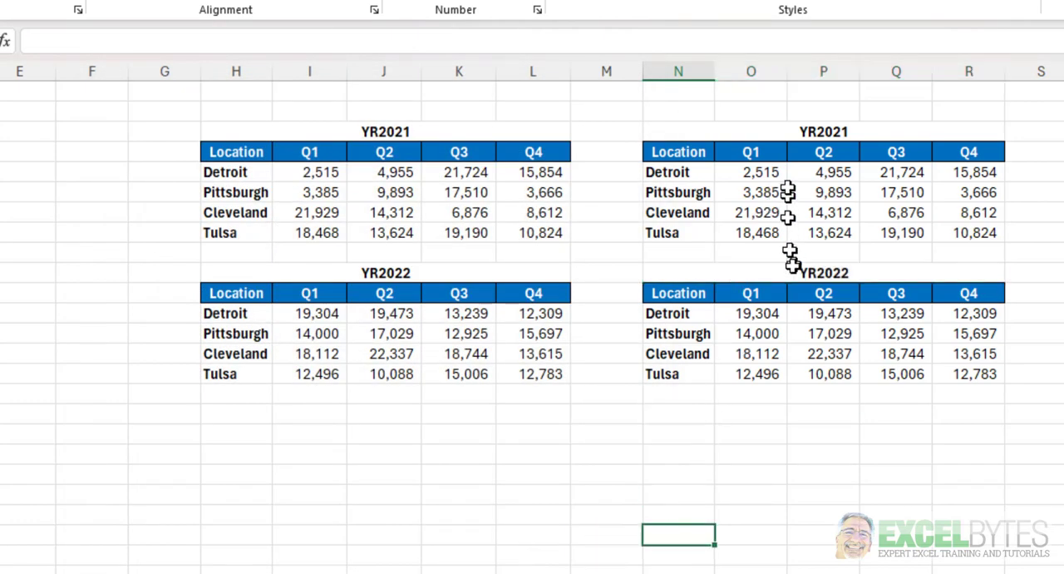
pyautogui.moveTo(602, 516)
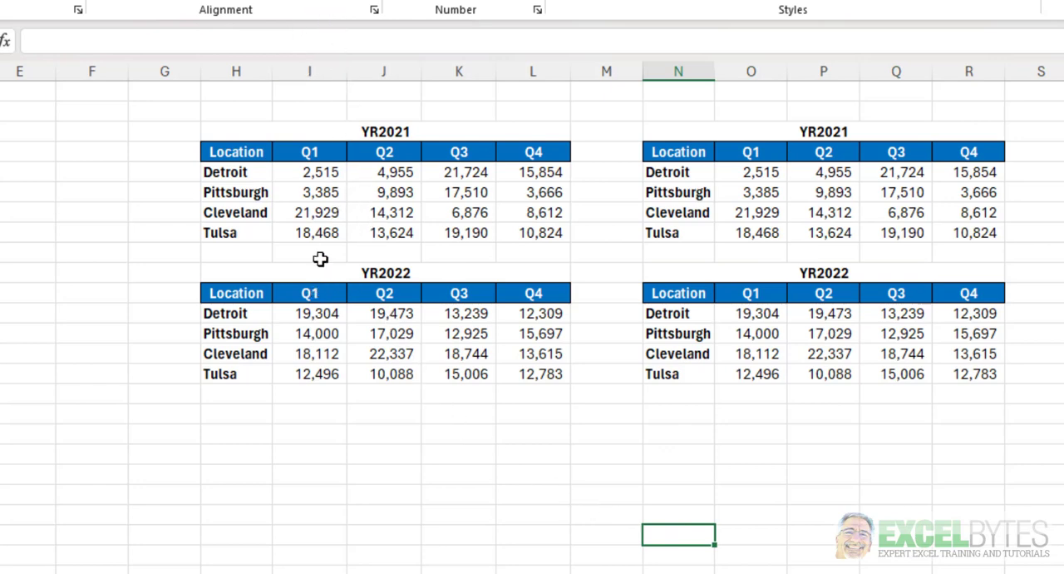
pyautogui.moveTo(346, 10)
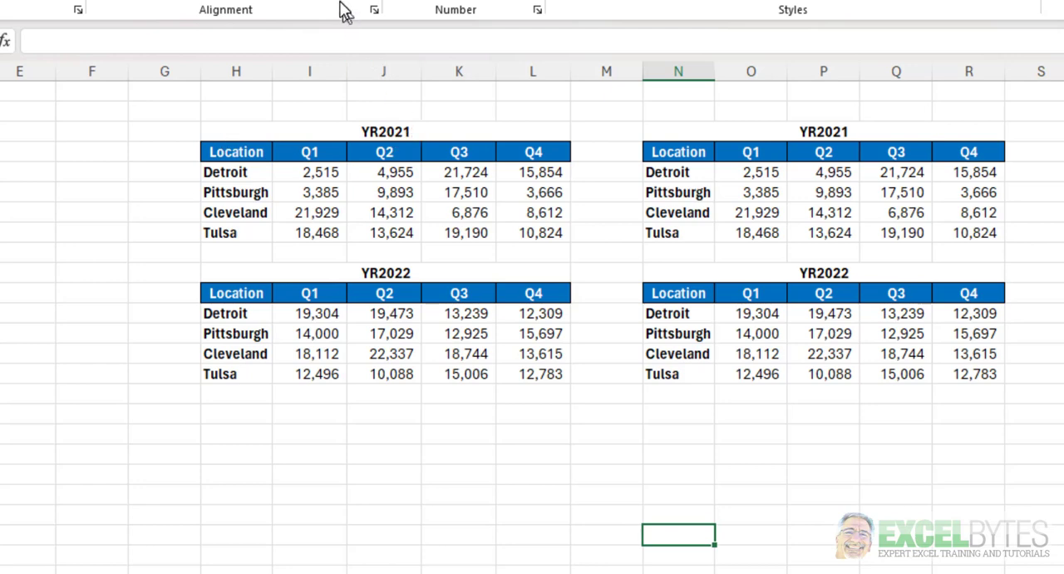
pyautogui.moveTo(955, 158)
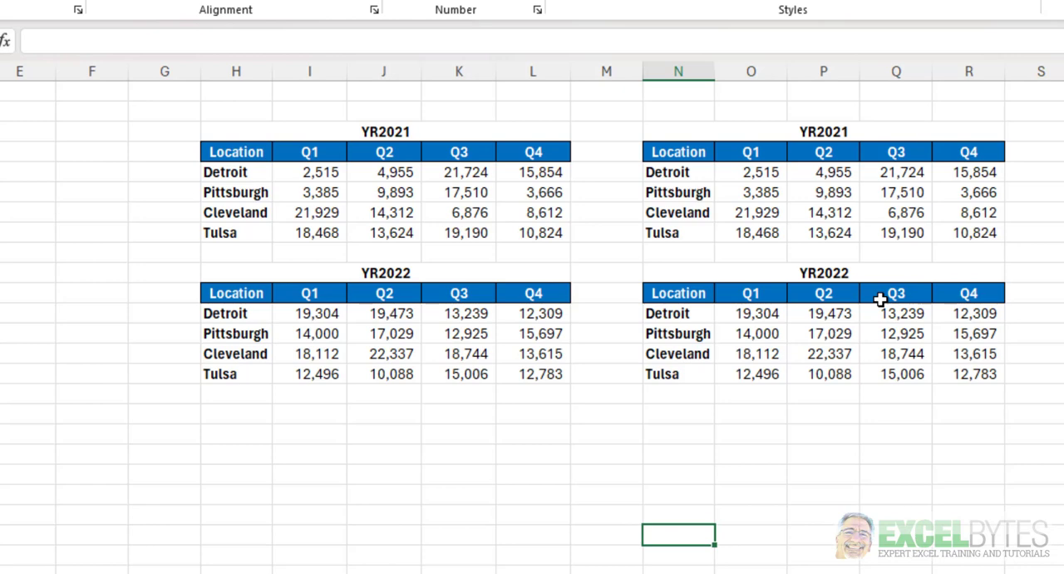
pyautogui.moveTo(848, 155)
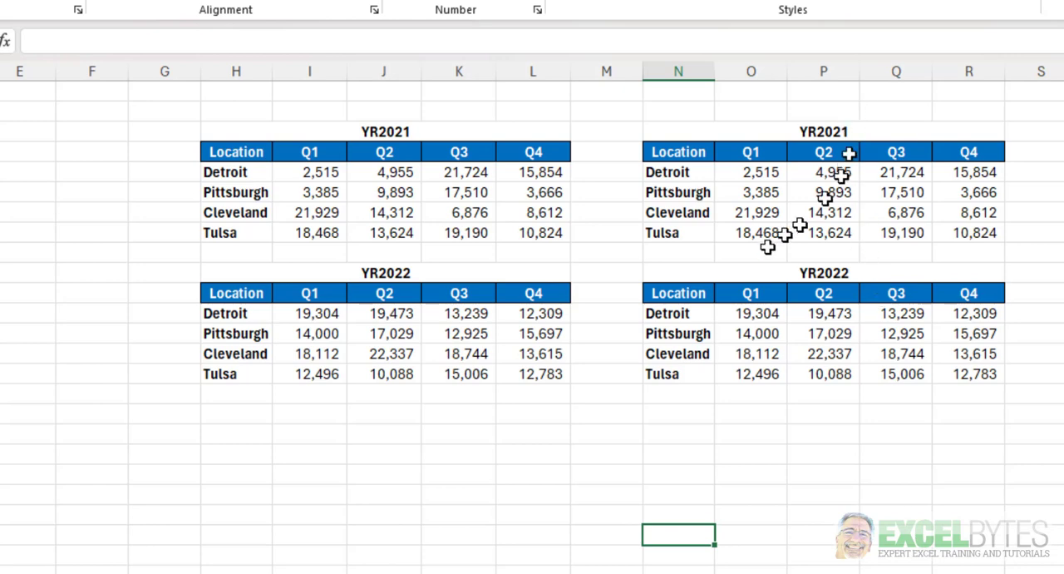
pyautogui.moveTo(380, 150)
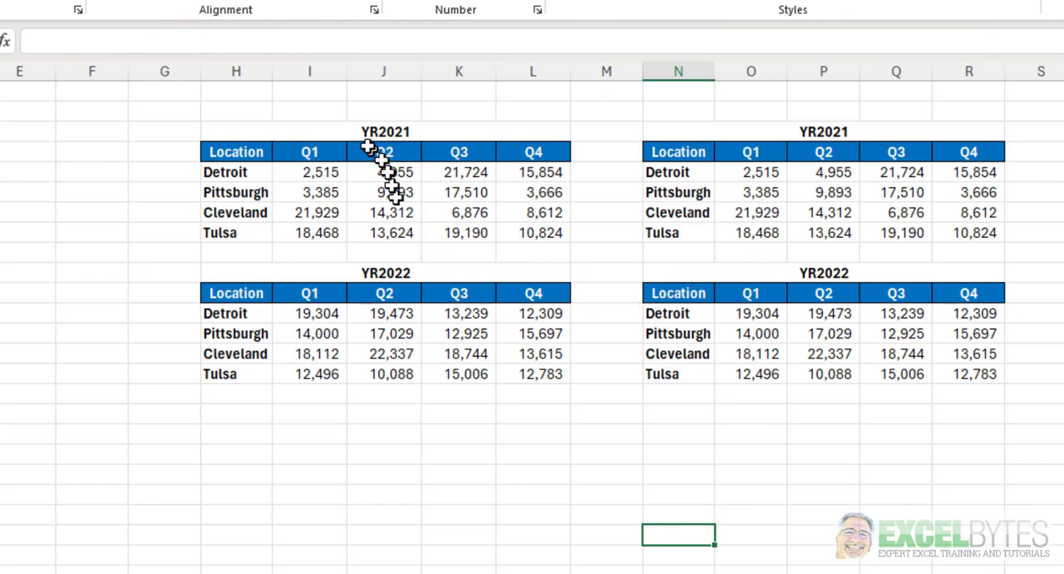
pyautogui.moveTo(329, 525)
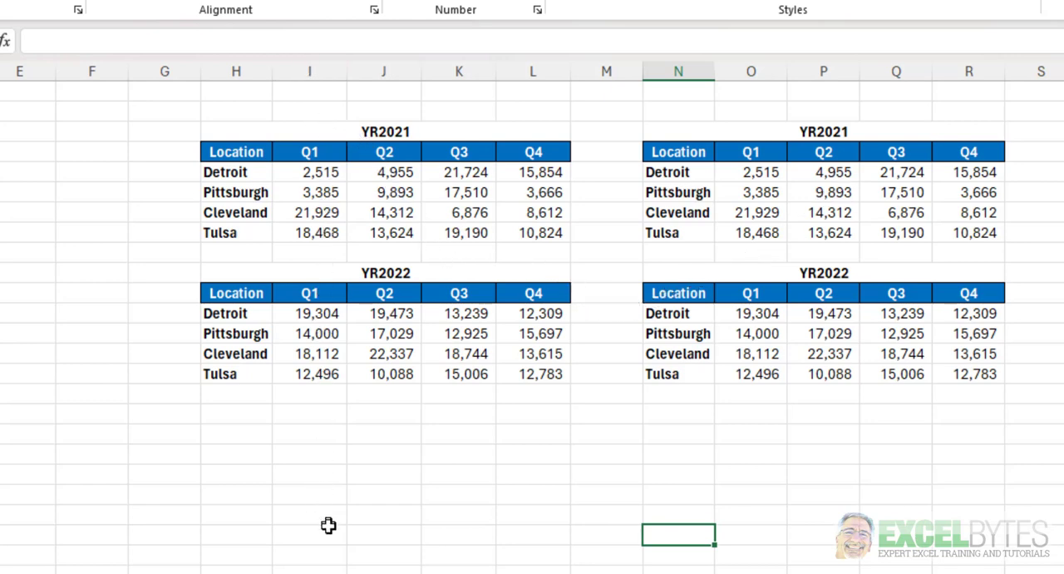
pyautogui.moveTo(466, 337)
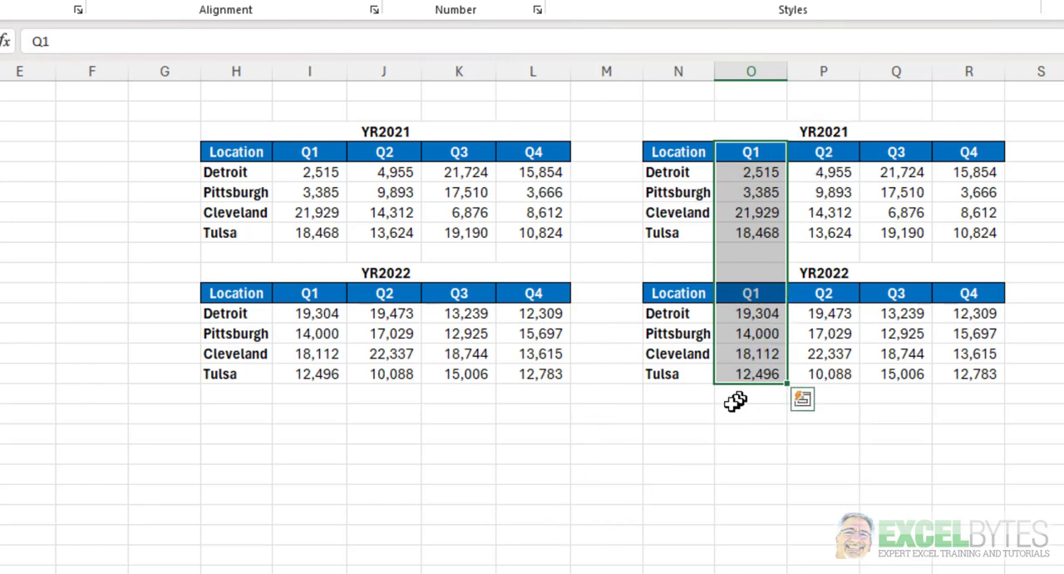
pyautogui.moveTo(735, 253)
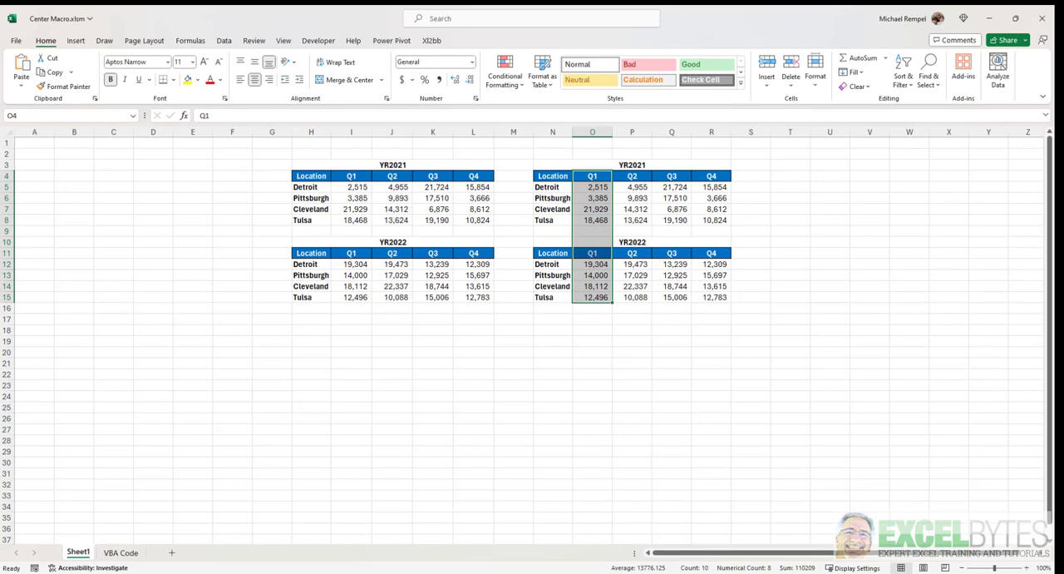
pyautogui.click(1045, 95)
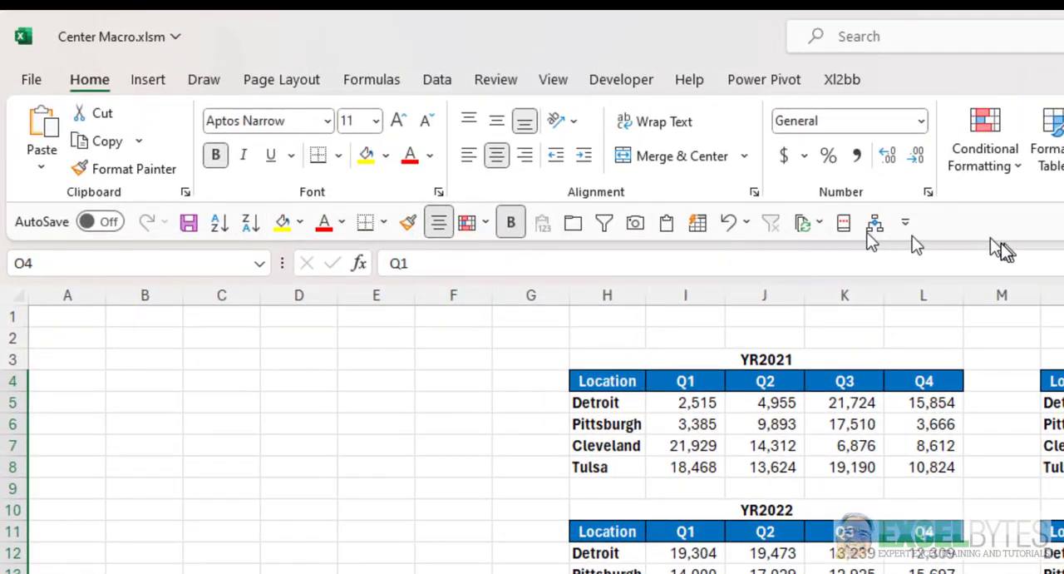
pyautogui.moveTo(843, 223)
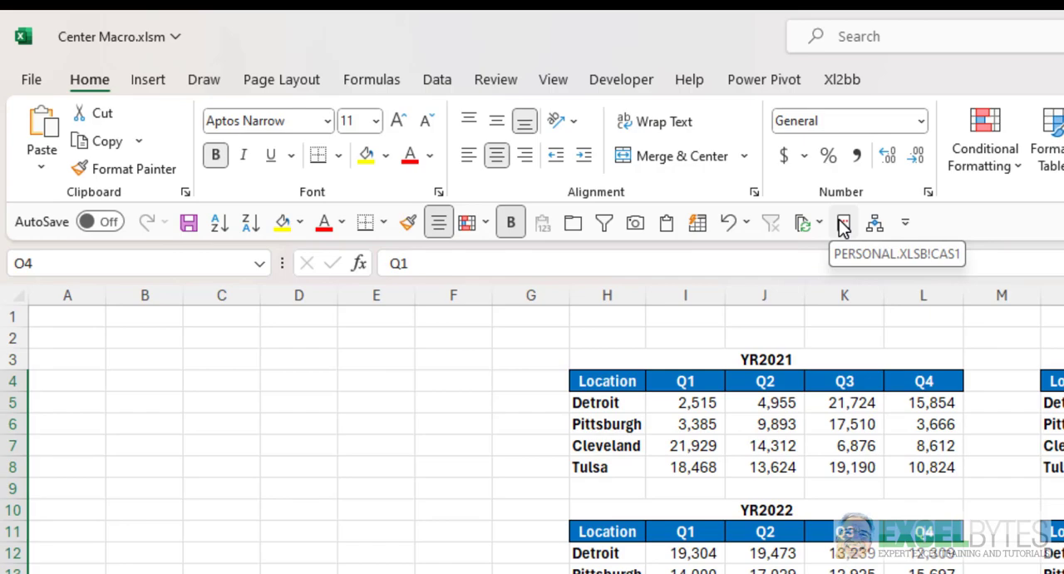
pyautogui.moveTo(874, 223)
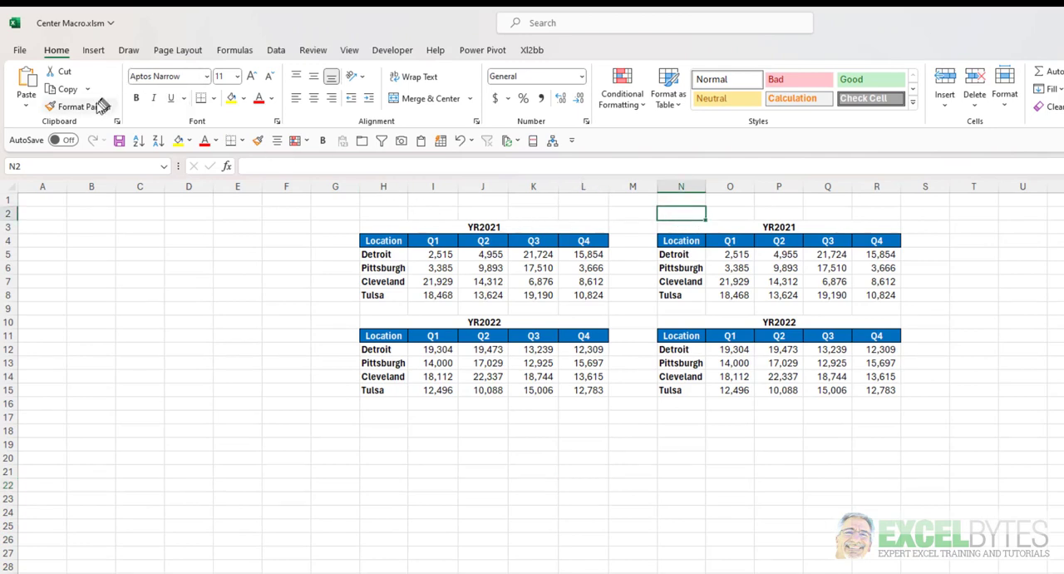
# Select the right YR2022 heading row N10:R10 and center it across the selection.
pyautogui.click(73, 106)
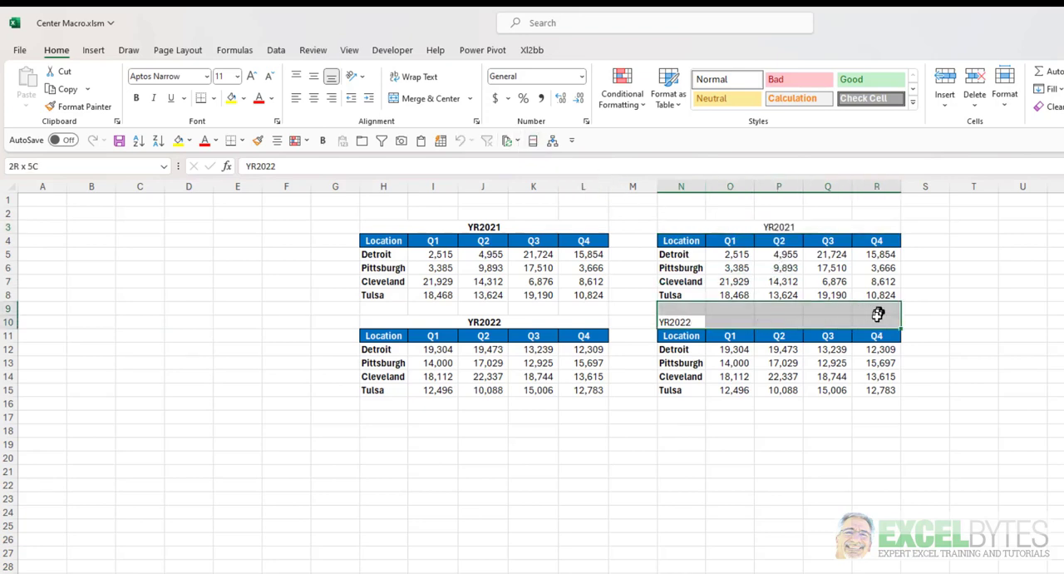
pyautogui.click(682, 322)
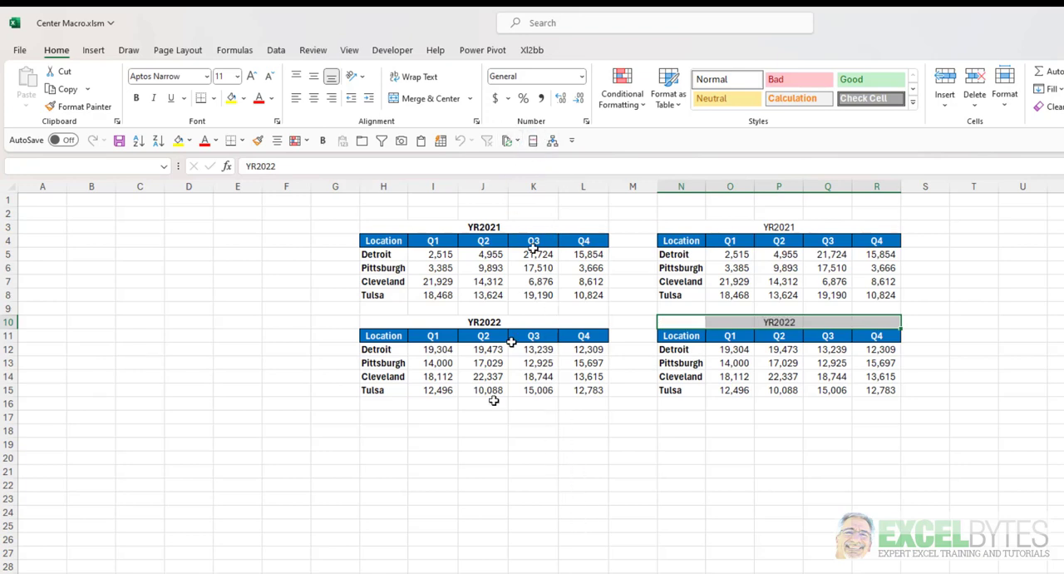
pyautogui.moveTo(489, 520)
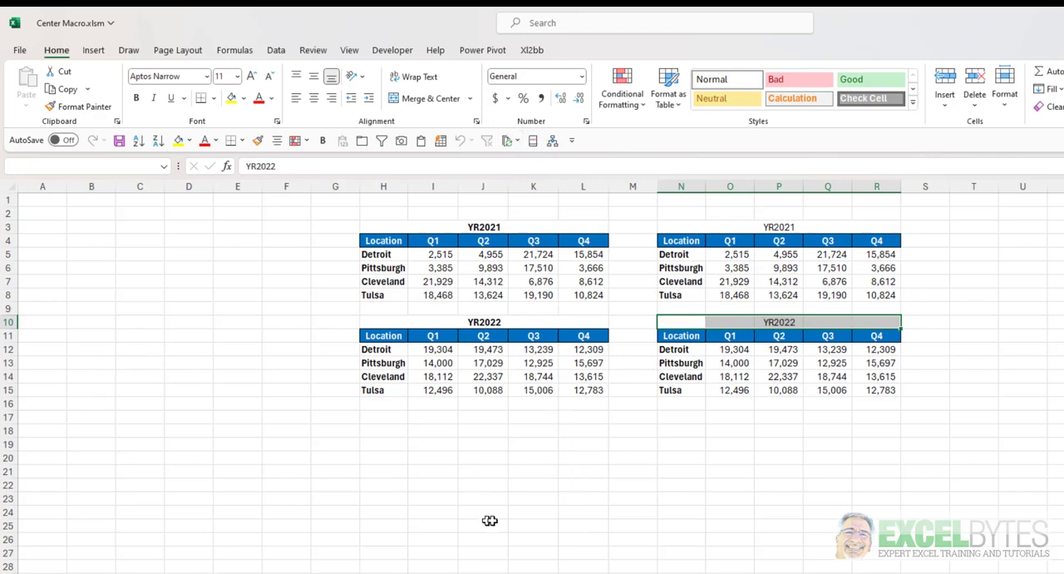
pyautogui.moveTo(509, 515)
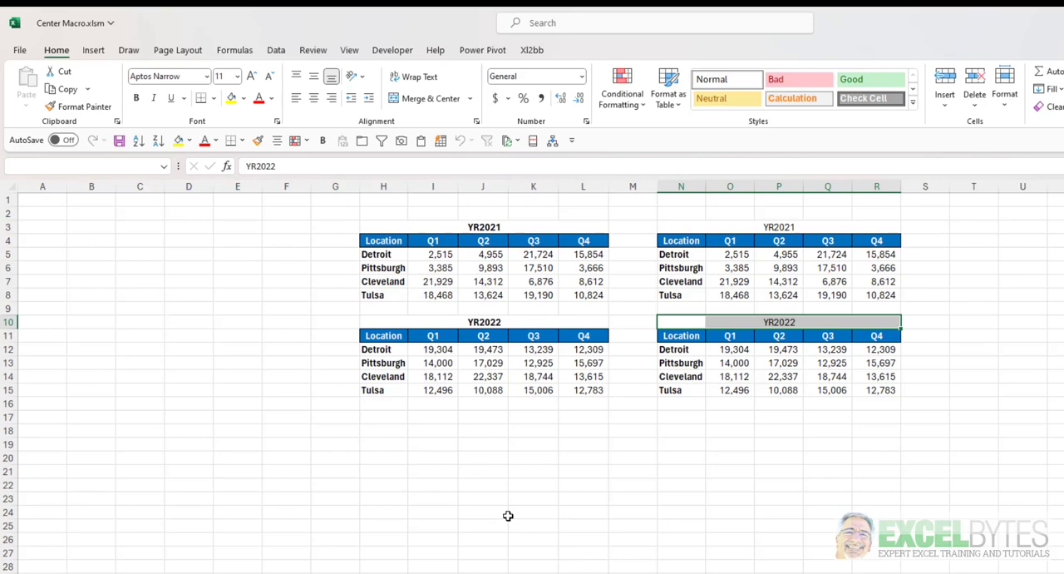
pyautogui.moveTo(336, 508)
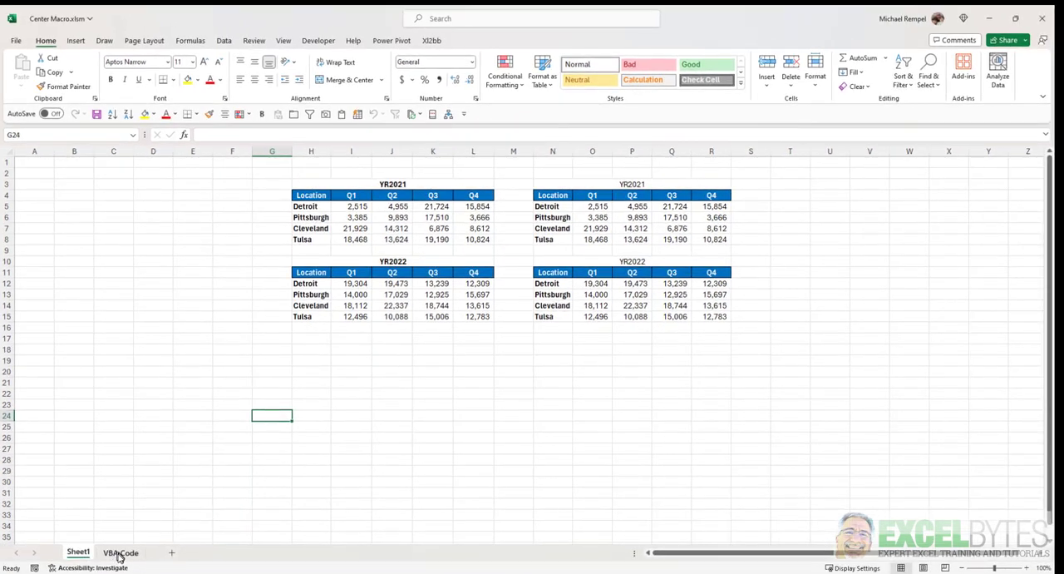
# Show the VBA Code sheet with the CAS1 and CAS2 macro listings and select CAS2.
pyautogui.click(120, 553)
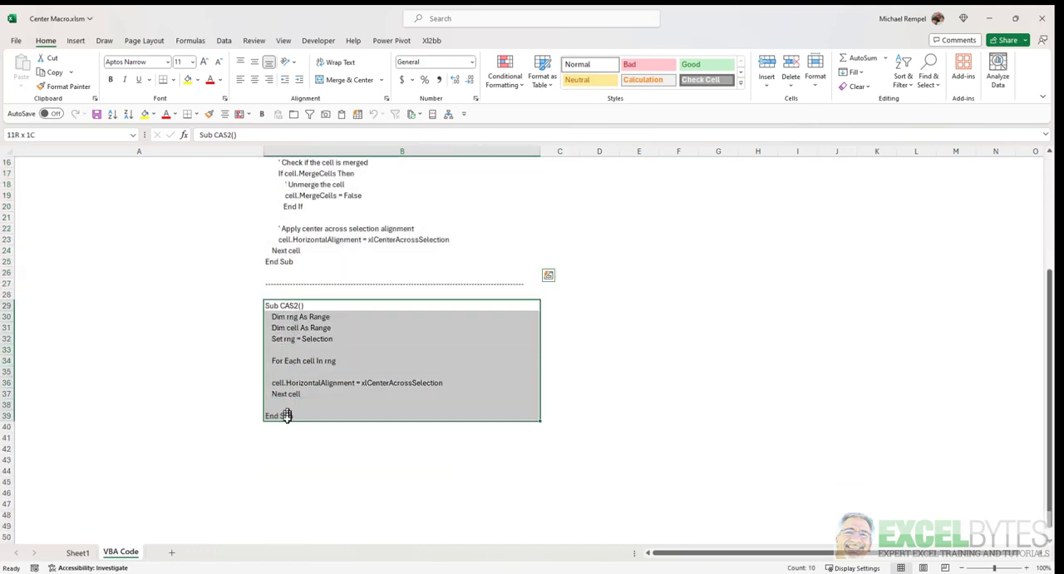
pyautogui.click(282, 416)
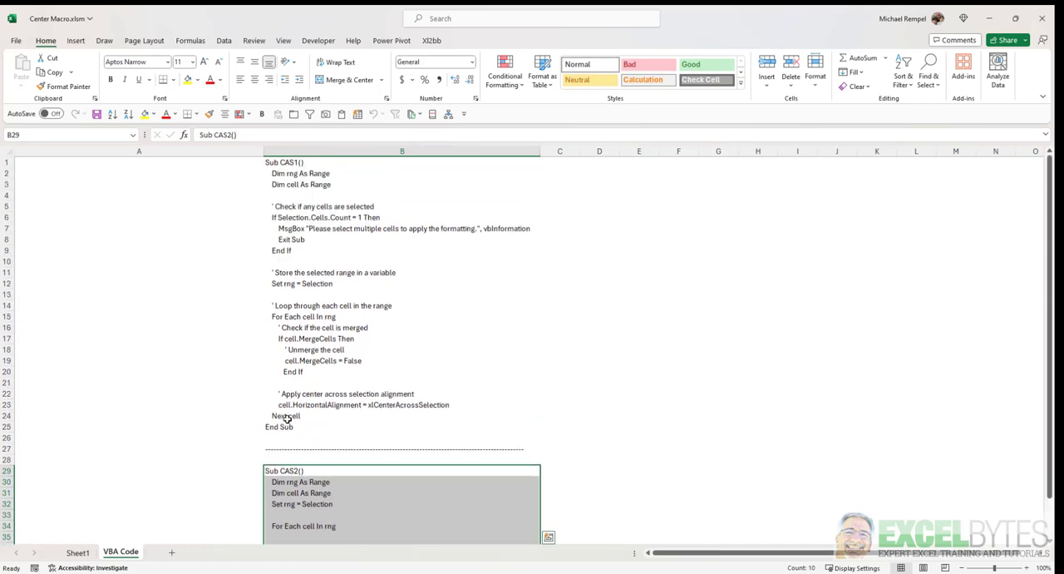
pyautogui.moveTo(356, 301)
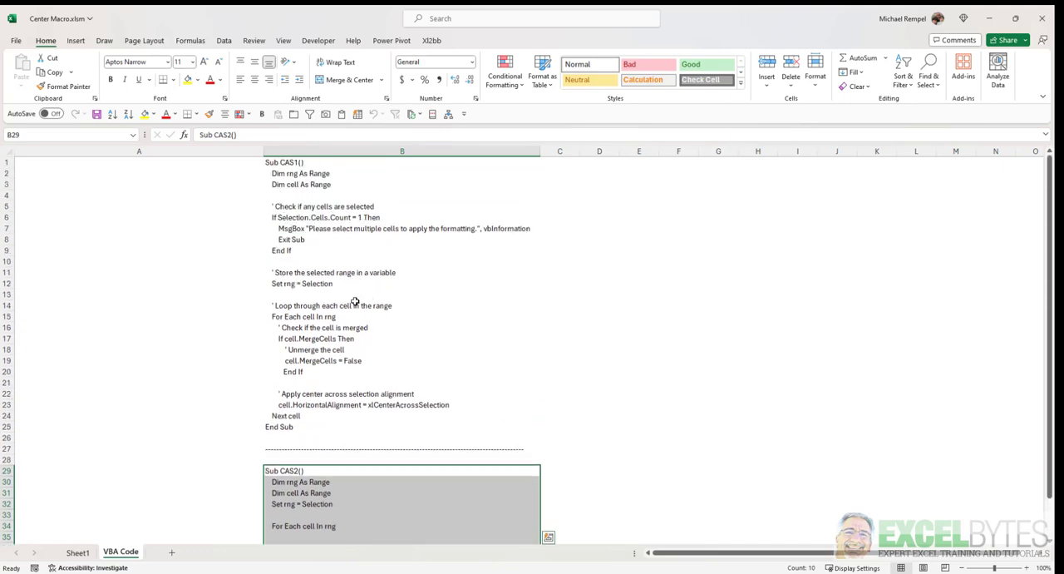
pyautogui.scroll(-3)
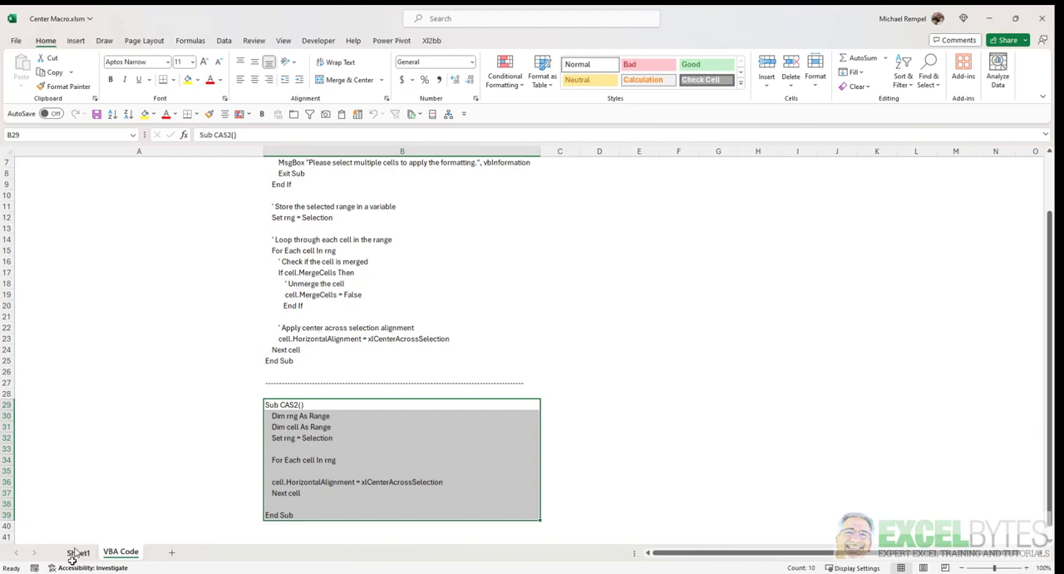
# Back on Sheet1, enter Mike in an empty cell below the tables.
pyautogui.click(78, 553)
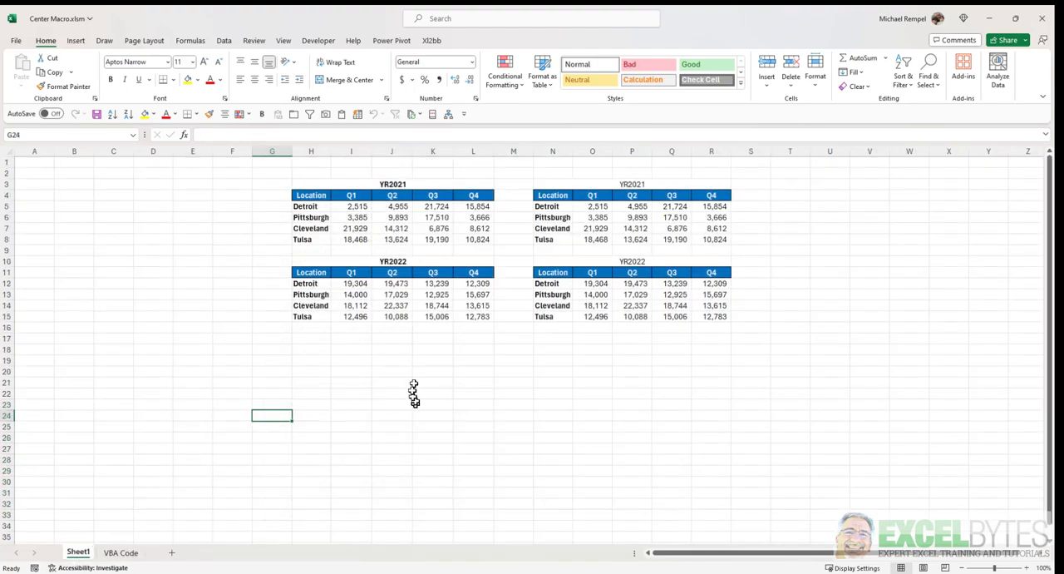
pyautogui.click(392, 349)
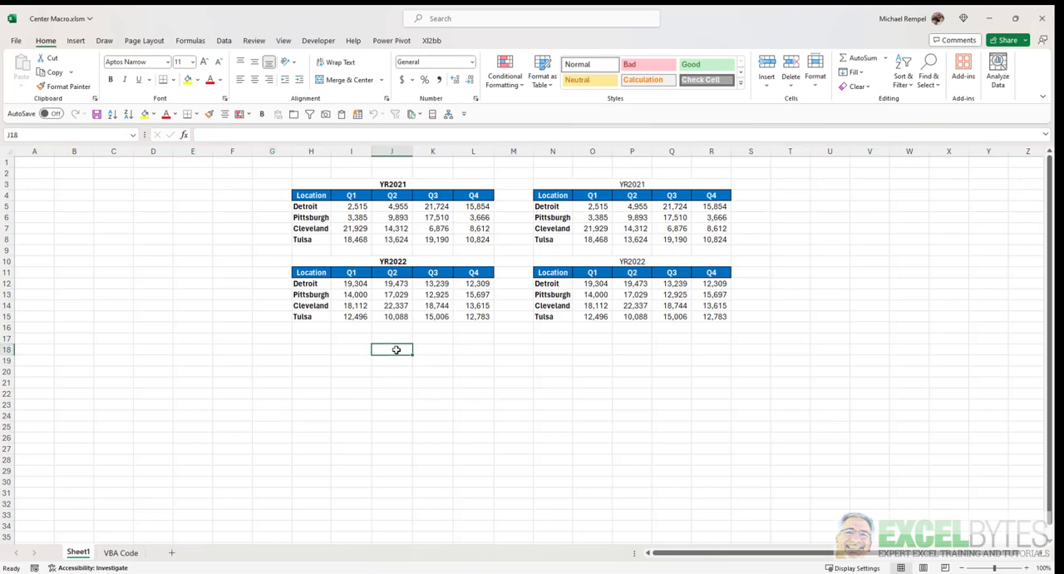
pyautogui.write('Mike')
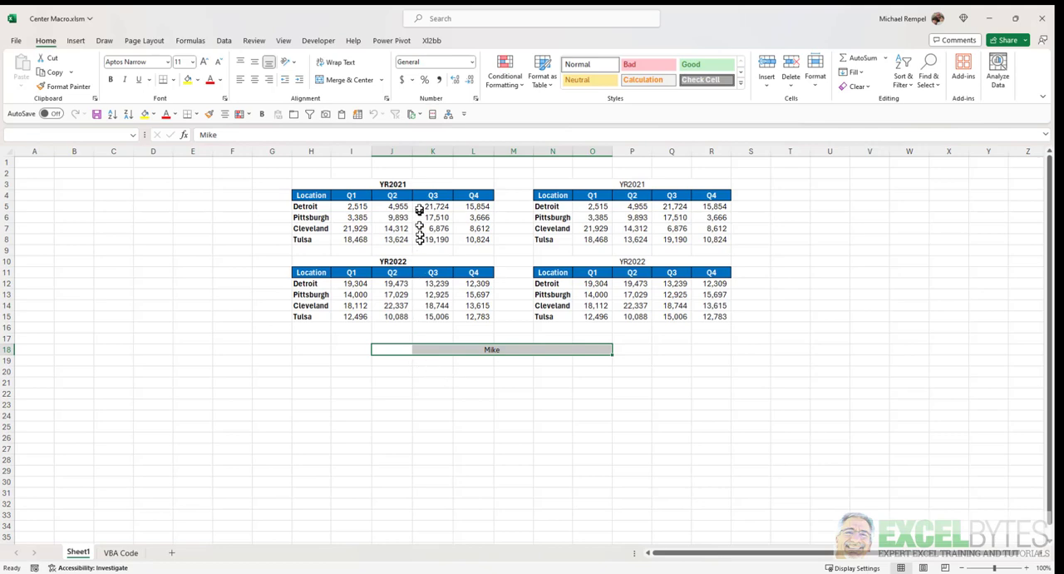
pyautogui.moveTo(372, 113)
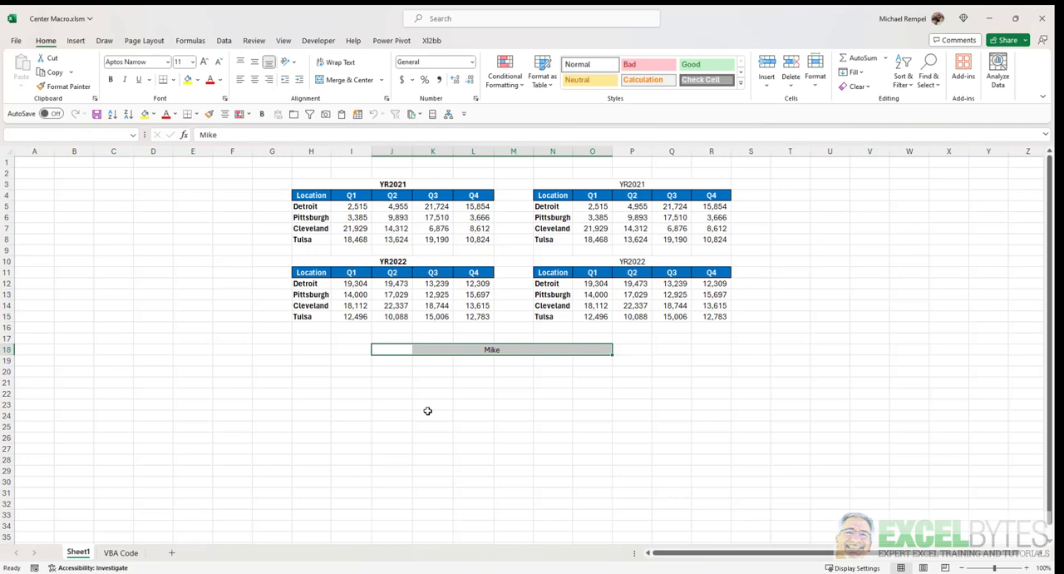
pyautogui.moveTo(443, 416)
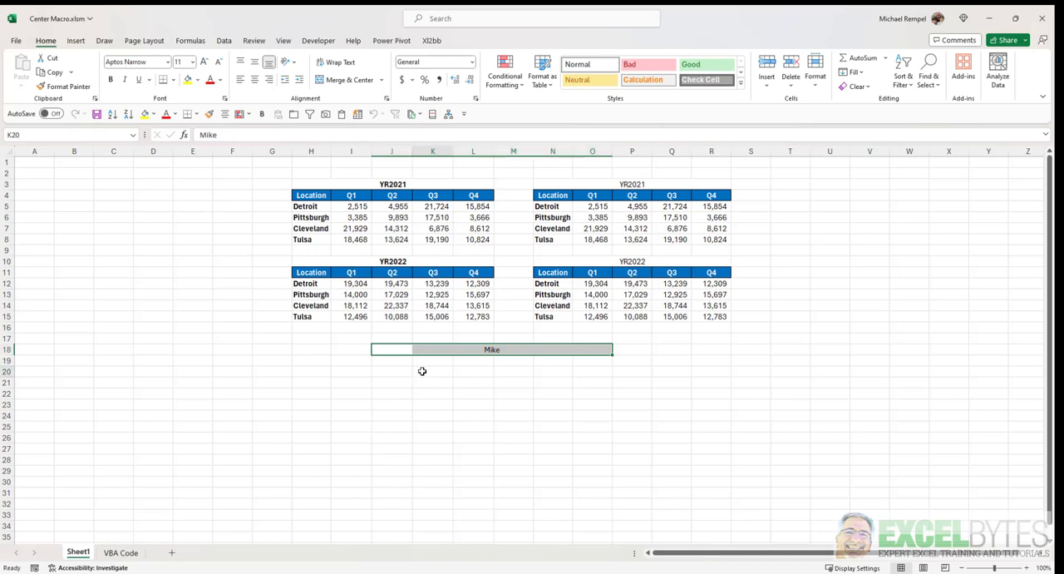
# Enter another Mike in K20 and run the CAS macro on that single cell, raising the warning.
pyautogui.write('Mike')
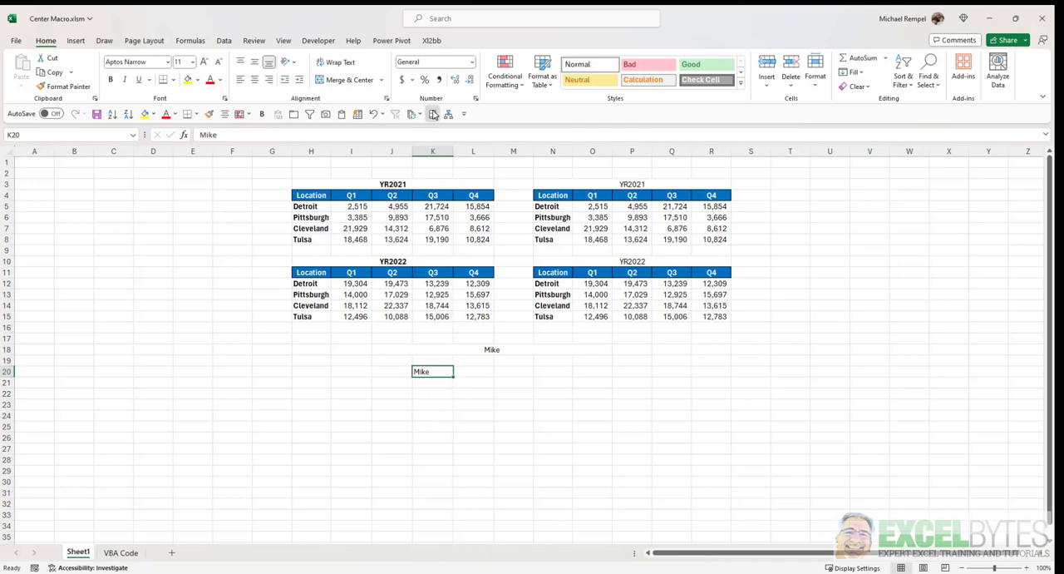
pyautogui.click(433, 113)
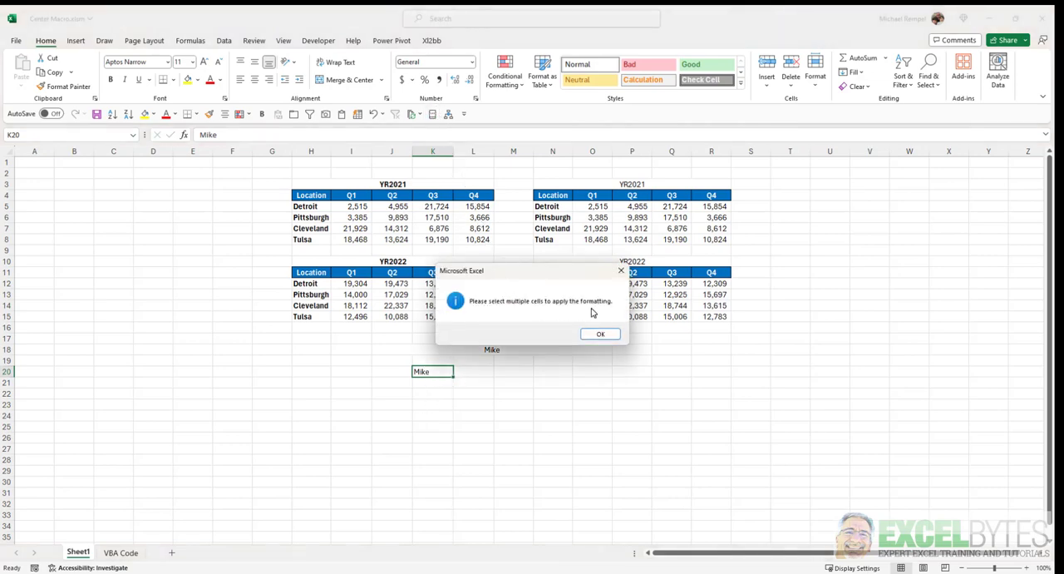
pyautogui.moveTo(549, 333)
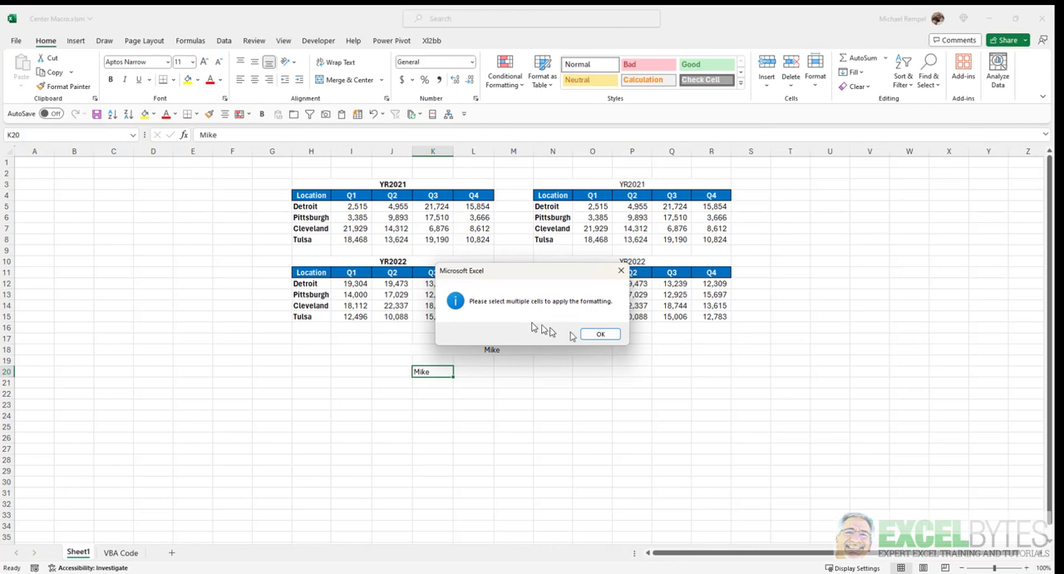
# Dismiss the select-multiple-cells warning and select the row range holding Mike.
pyautogui.click(601, 334)
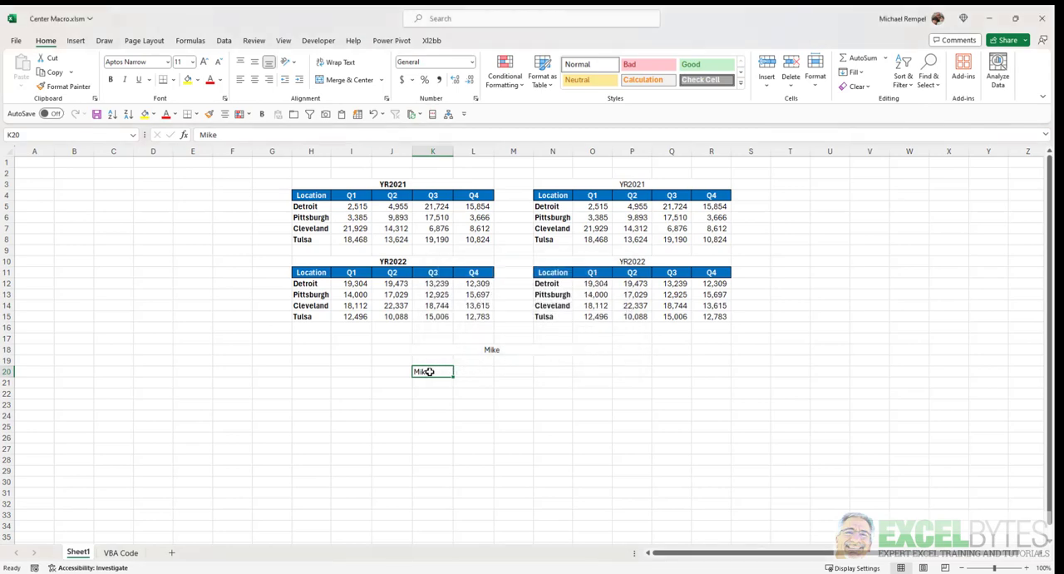
pyautogui.moveTo(432, 371); pyautogui.dragTo(592, 371)
pyautogui.write('Mike')
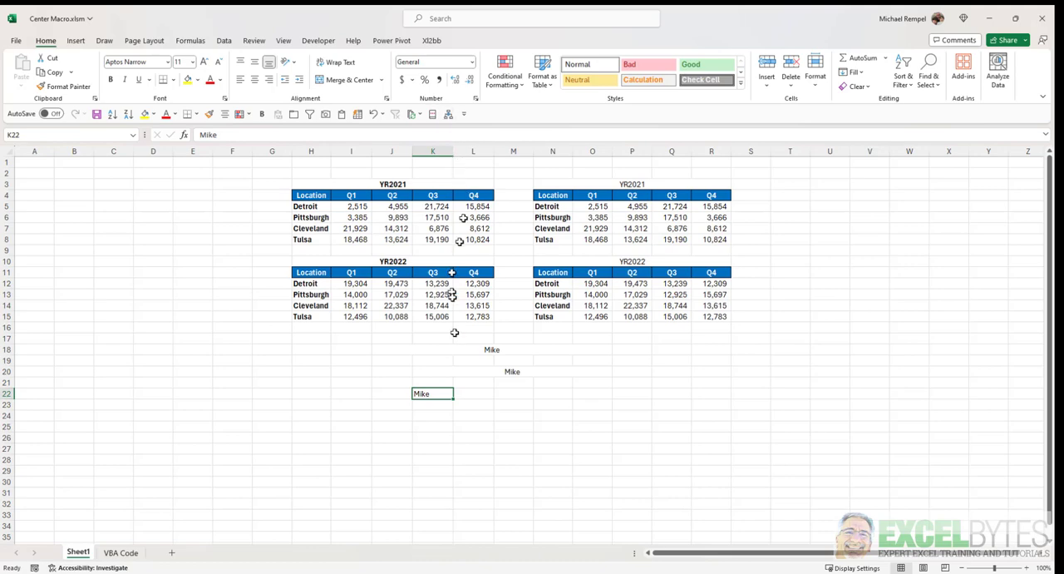
pyautogui.moveTo(455, 180)
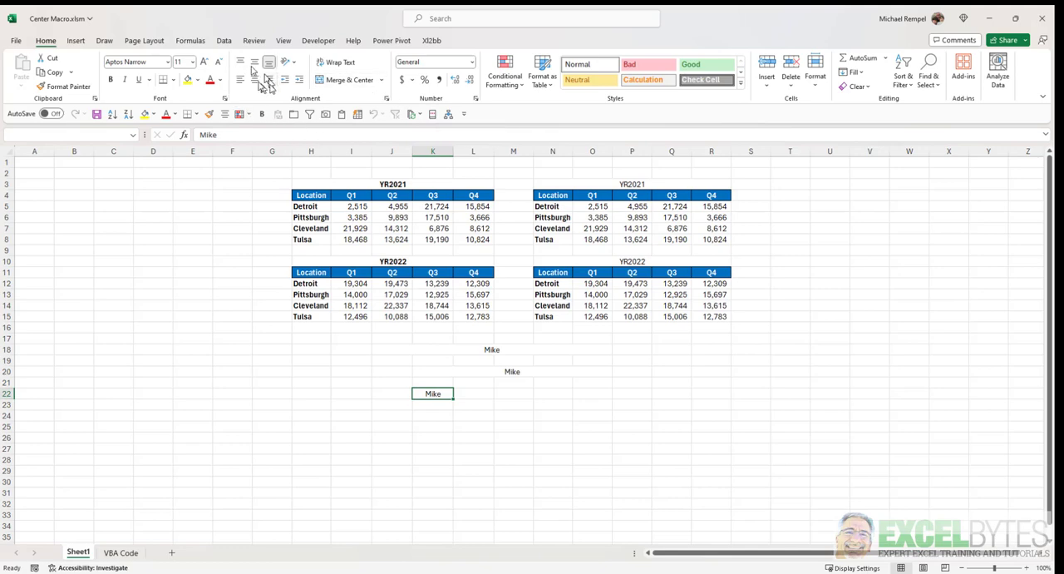
pyautogui.moveTo(439, 453)
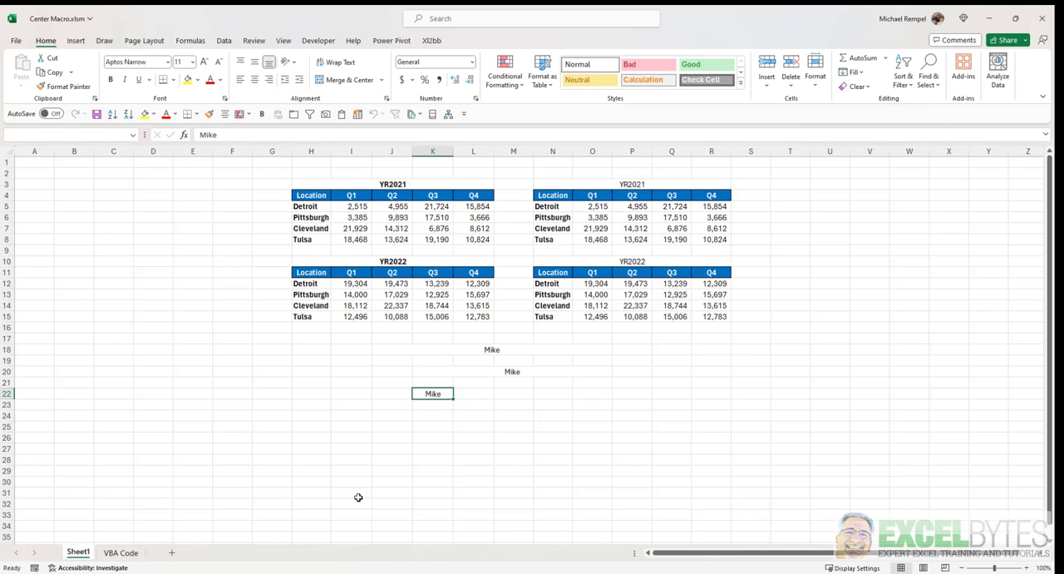
pyautogui.moveTo(258, 352)
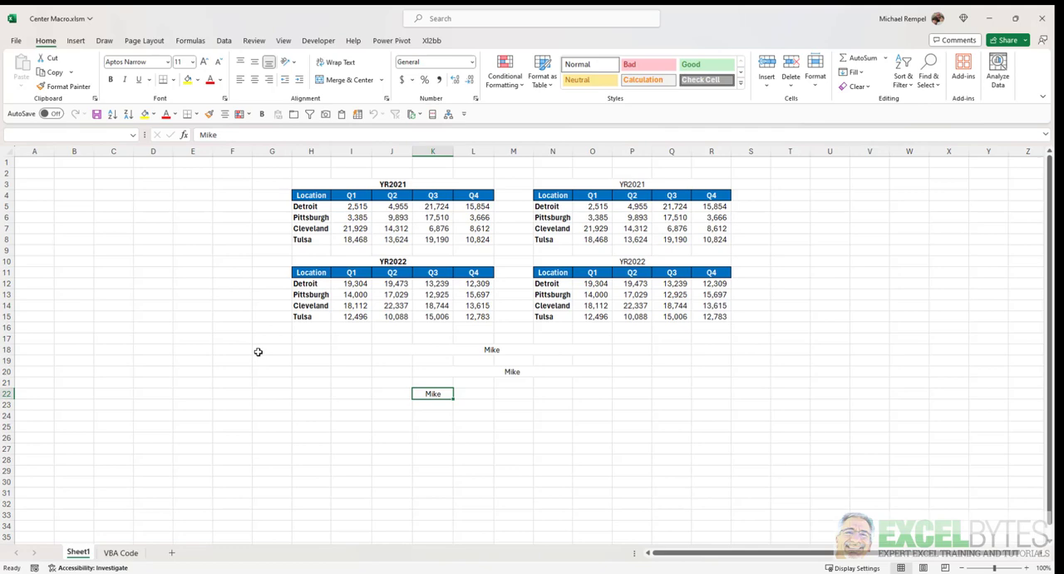
# In the VBA editor (Alt+F11), collapse the Project Explorer and expand PERSONAL.XLSB's modules.
pyautogui.press('alt+F11')
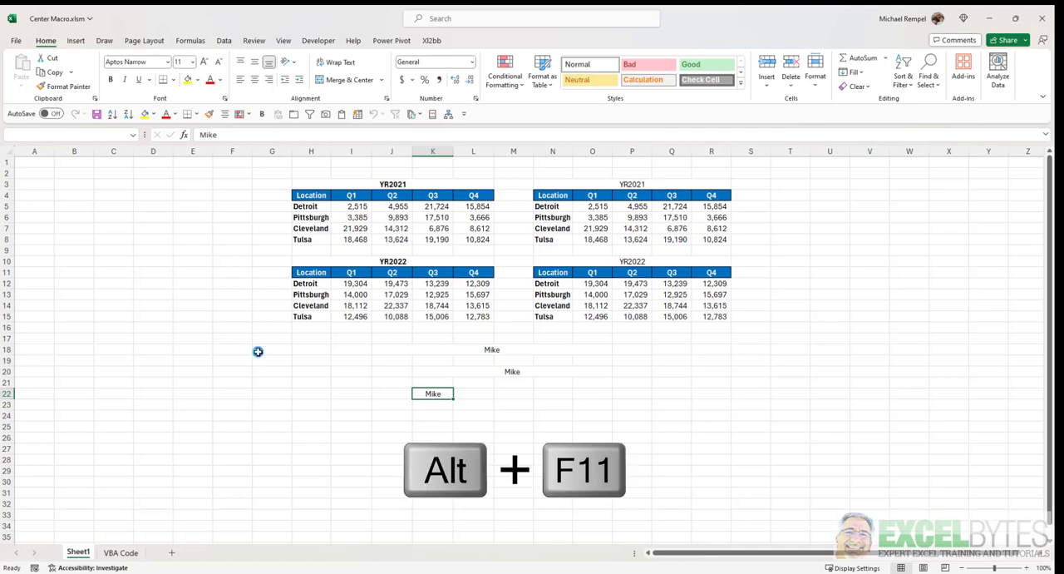
pyautogui.press('alt+f11')
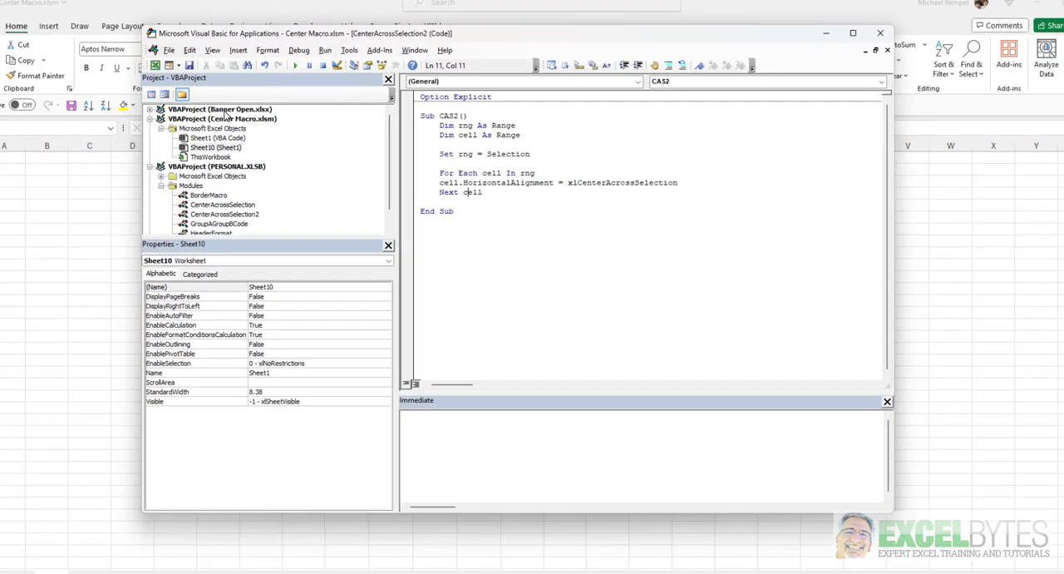
pyautogui.click(852, 33)
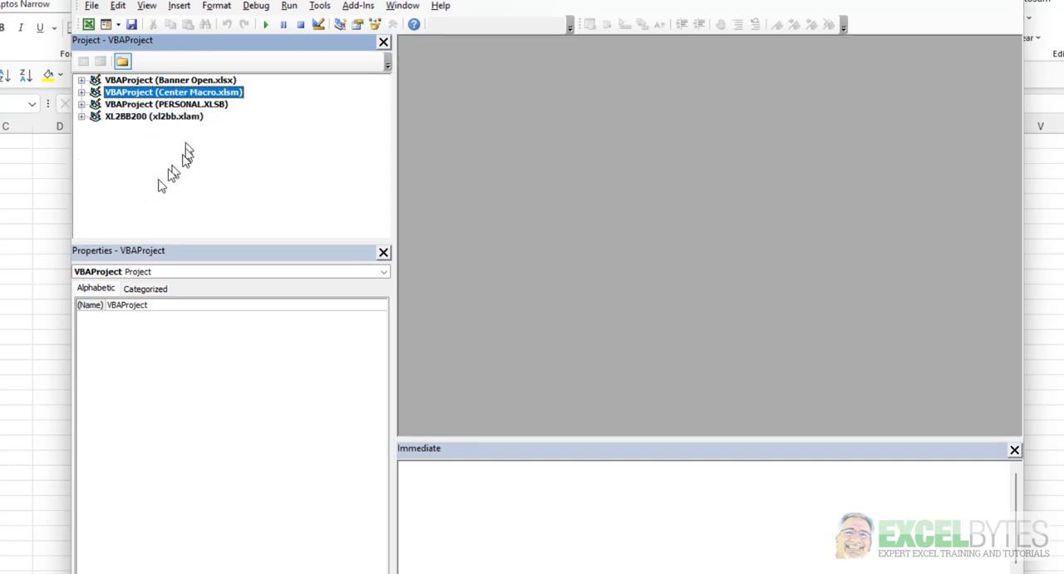
pyautogui.moveTo(158, 108)
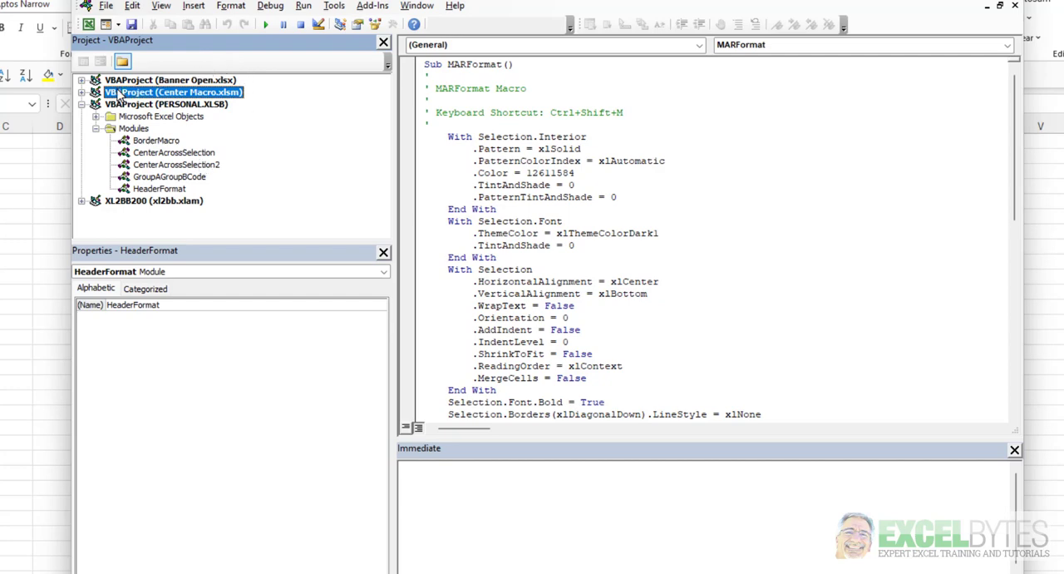
pyautogui.click(84, 92)
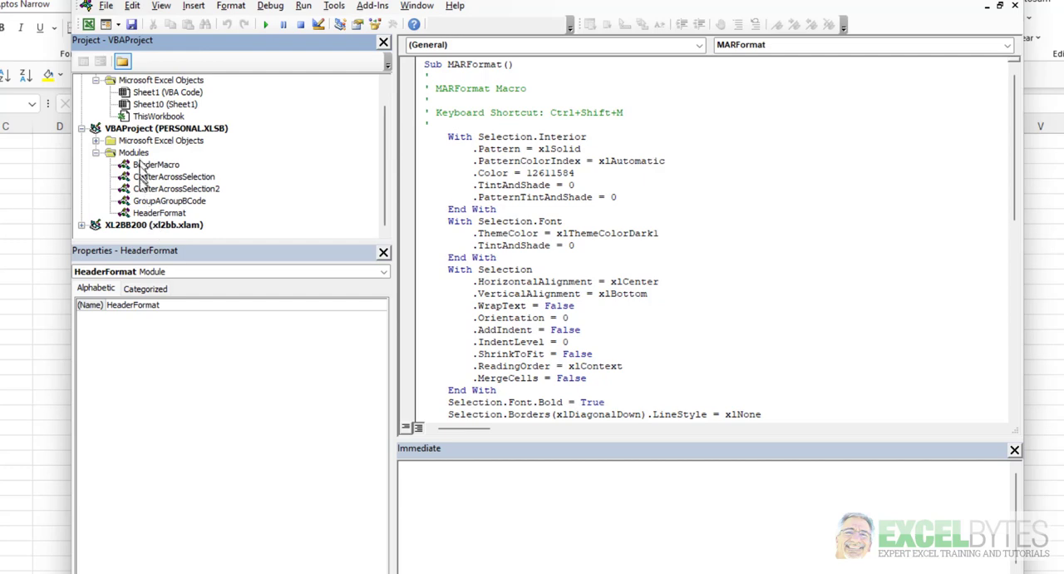
pyautogui.moveTo(258, 158)
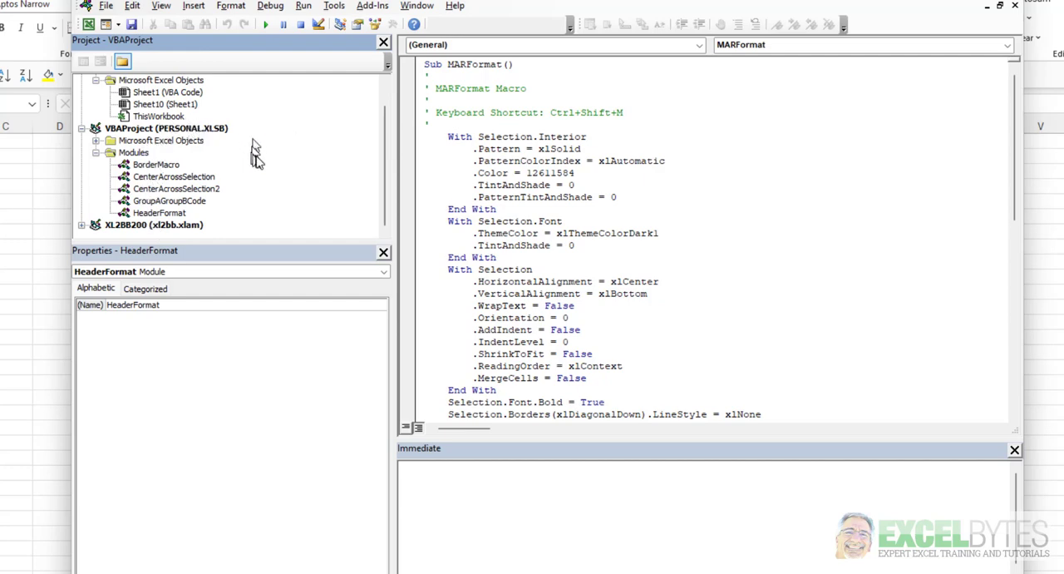
pyautogui.moveTo(185, 174)
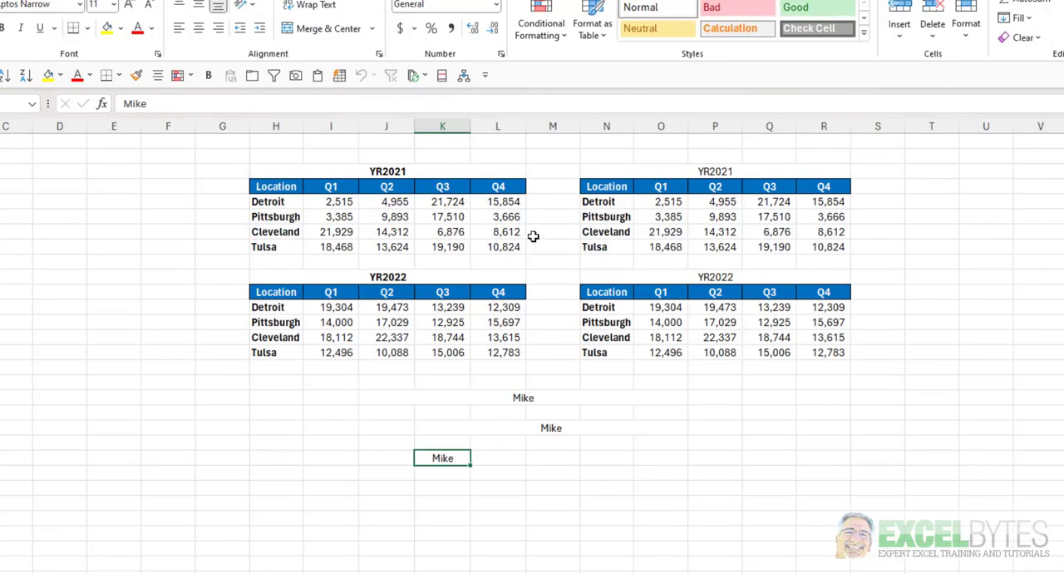
pyautogui.moveTo(532, 237)
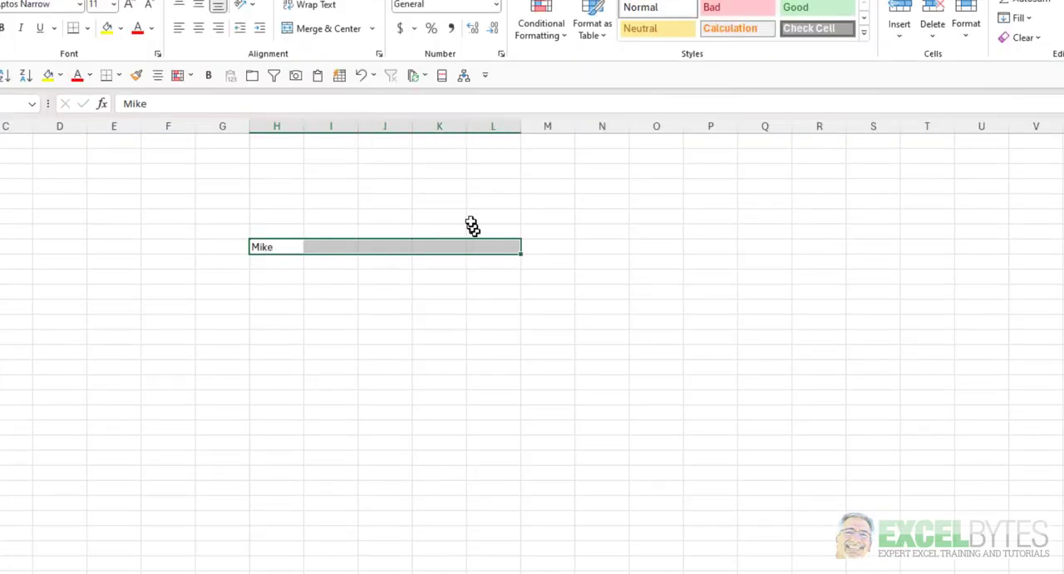
# Center Mike across H:L in the test workbook with the CAS button, then close it without saving.
pyautogui.click(198, 27)
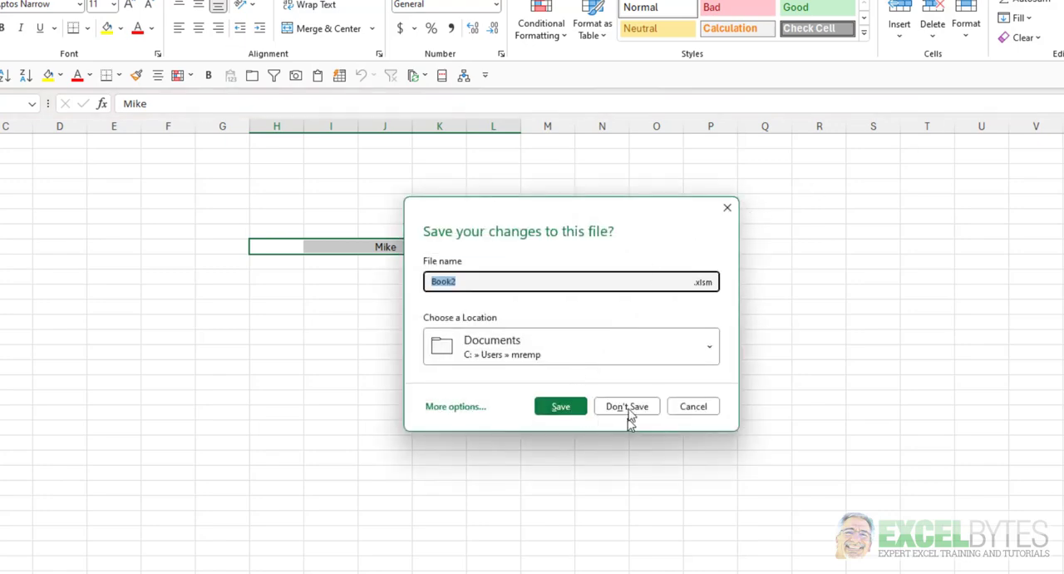
pyautogui.click(625, 406)
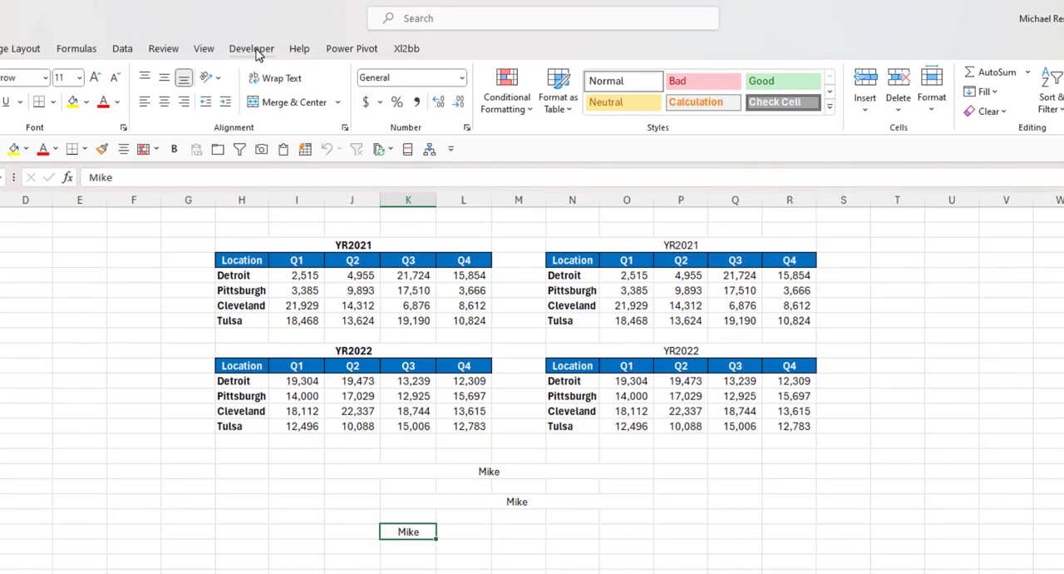
pyautogui.moveTo(98, 381)
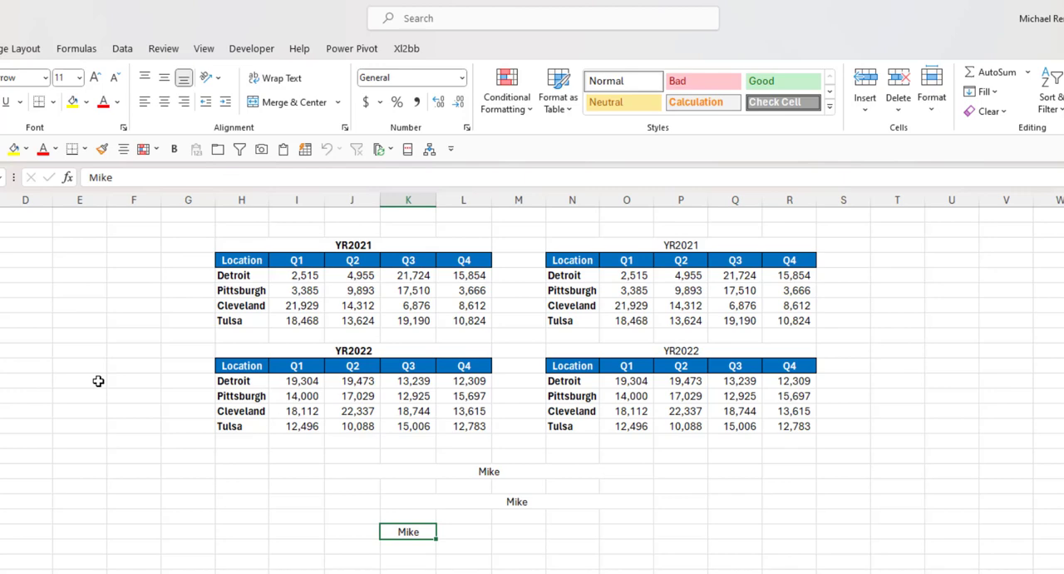
pyautogui.moveTo(186, 355)
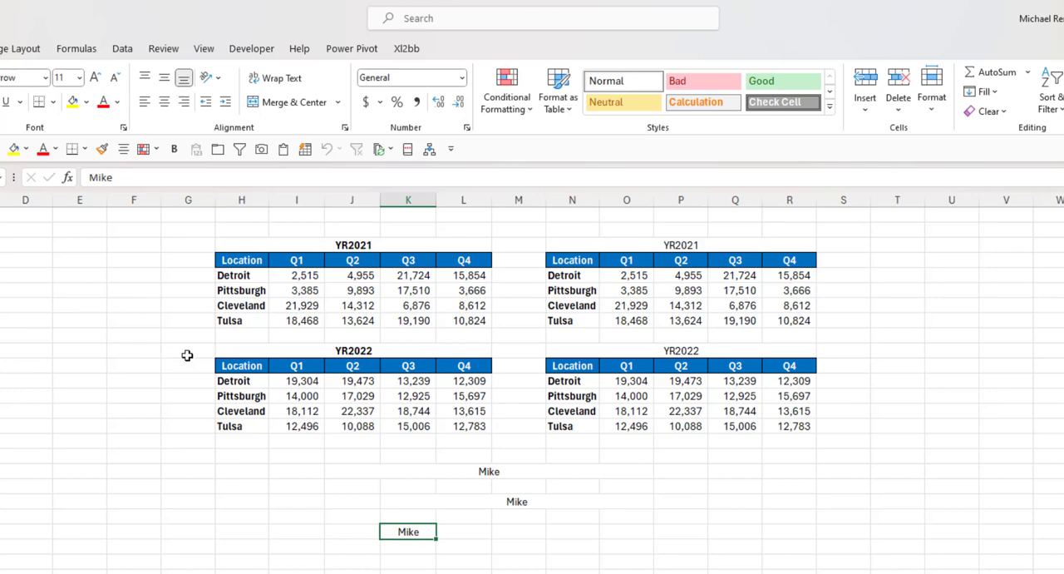
pyautogui.moveTo(326, 18)
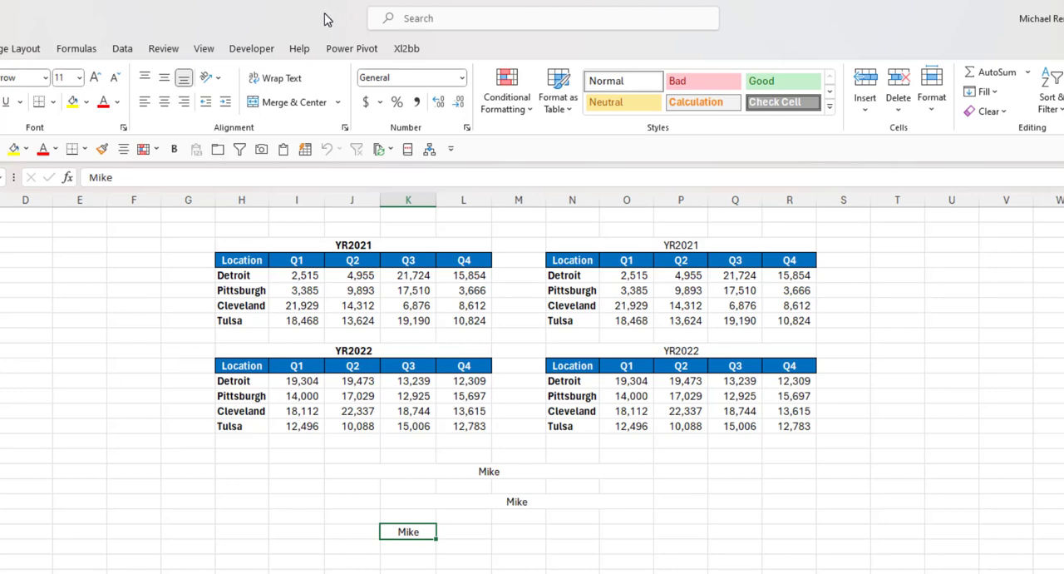
pyautogui.moveTo(426, 198)
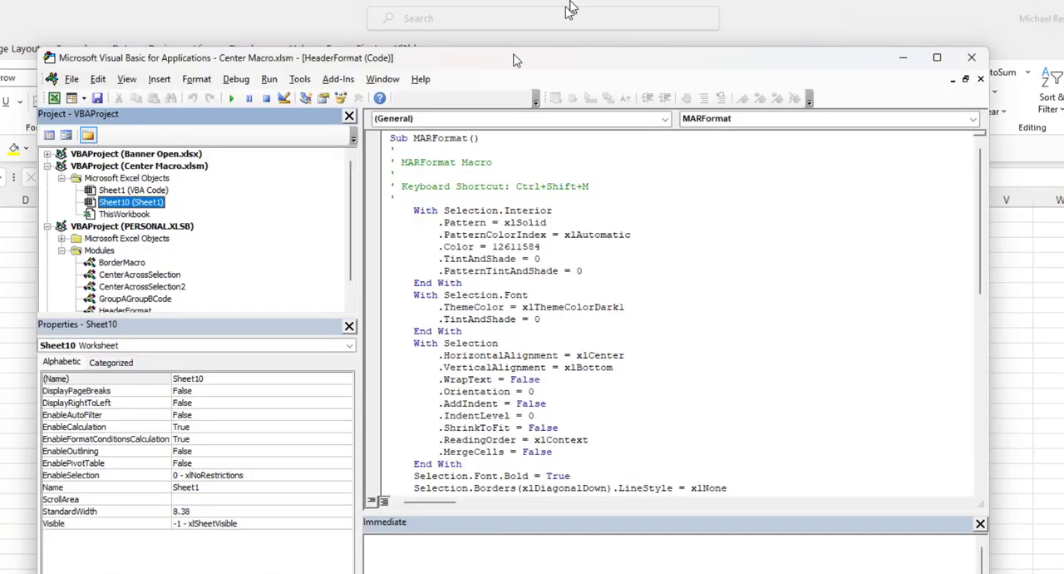
# Insert a new empty Module1 into VBAProject (PERSONAL.XLSB), then close the editor back to Excel.
pyautogui.click(125, 298)
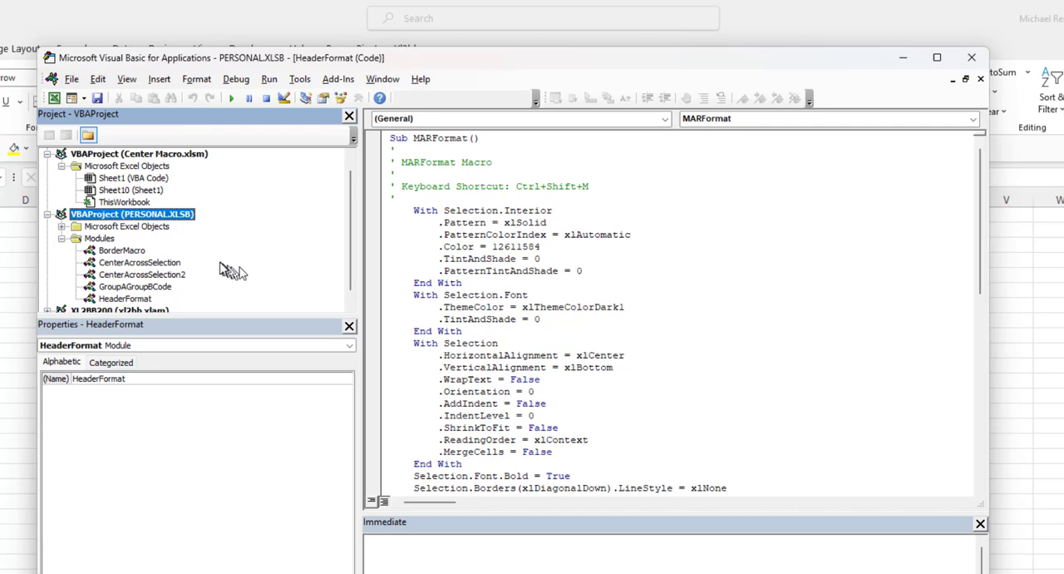
pyautogui.click(158, 78)
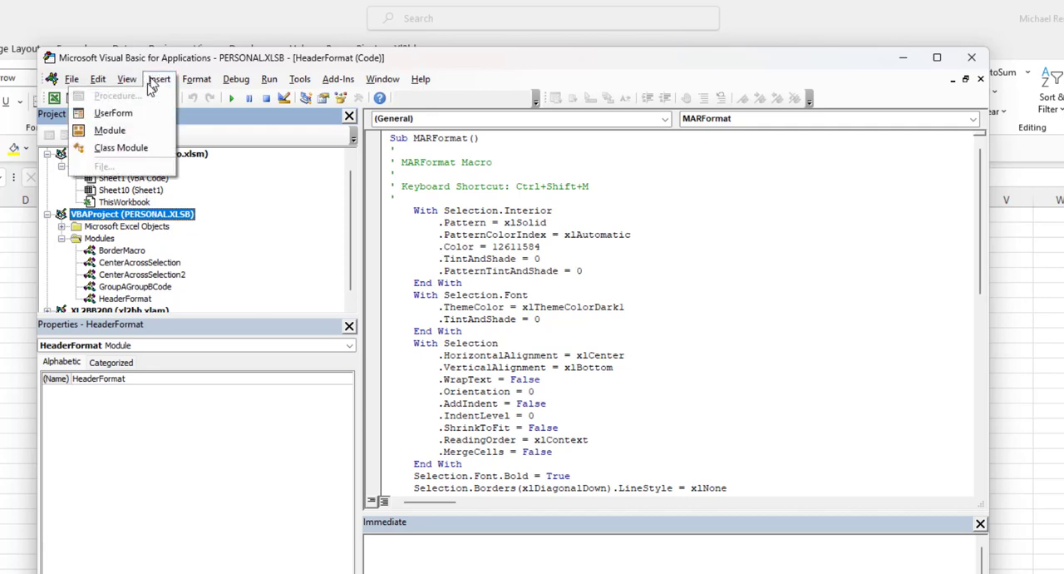
pyautogui.click(110, 129)
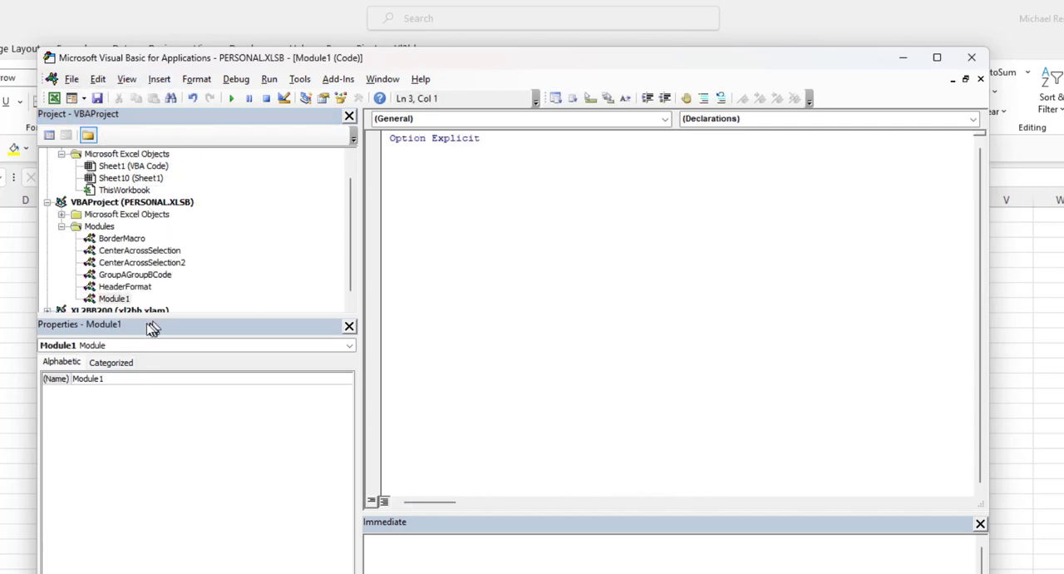
pyautogui.click(113, 298)
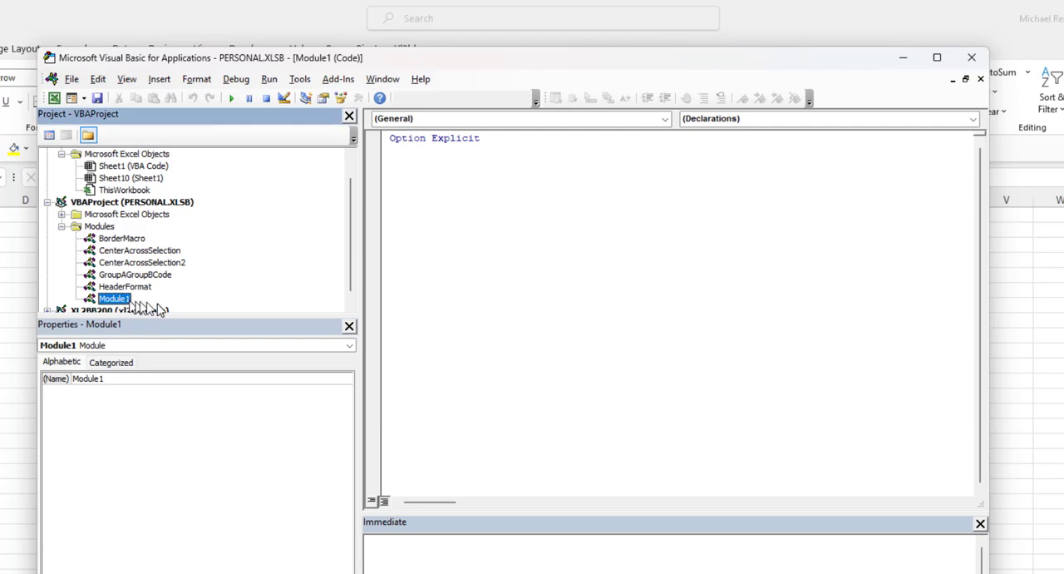
pyautogui.moveTo(409, 259)
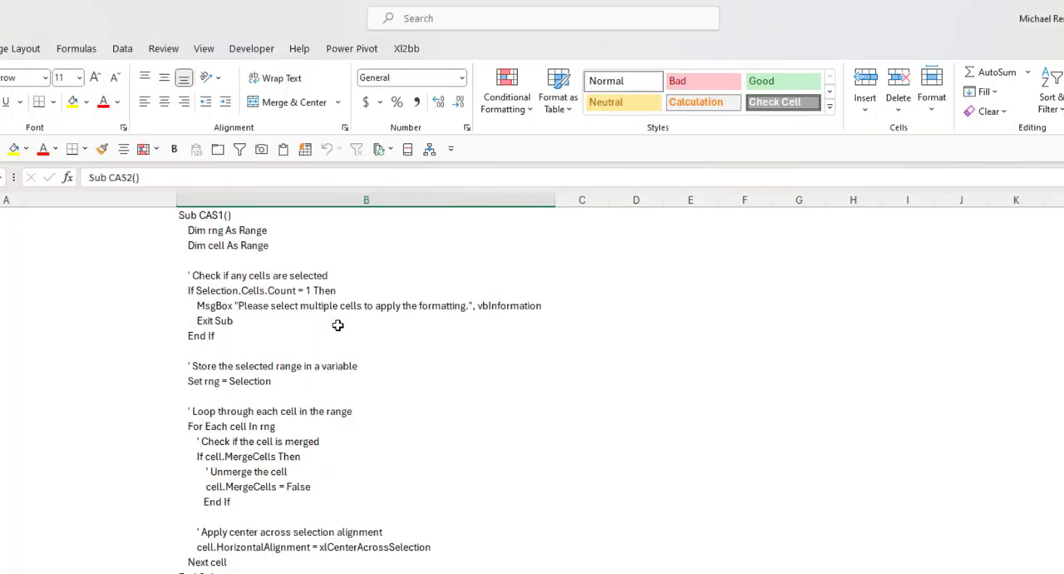
pyautogui.moveTo(253, 352)
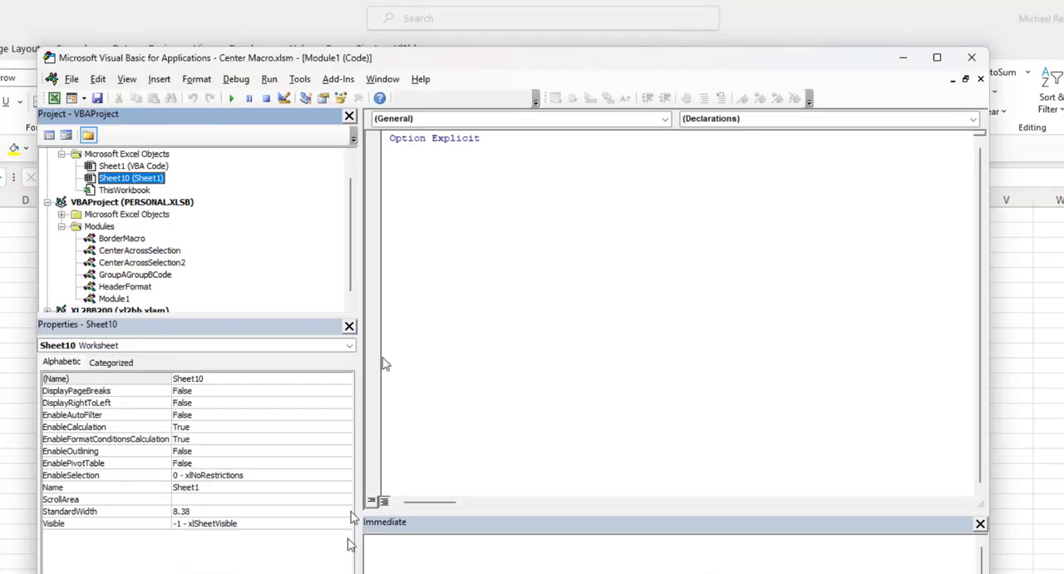
pyautogui.moveTo(129, 114)
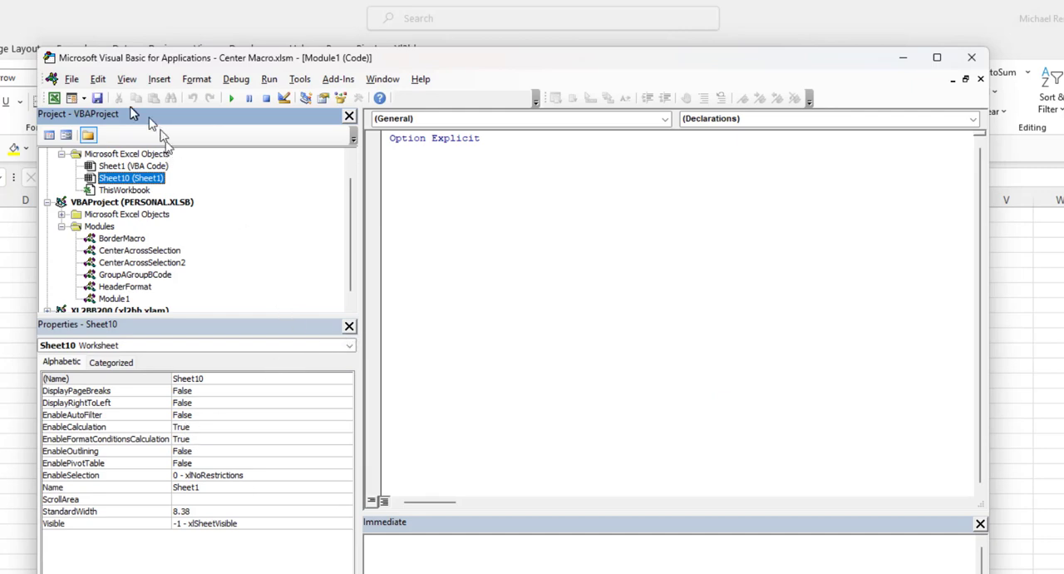
pyautogui.moveTo(116, 100)
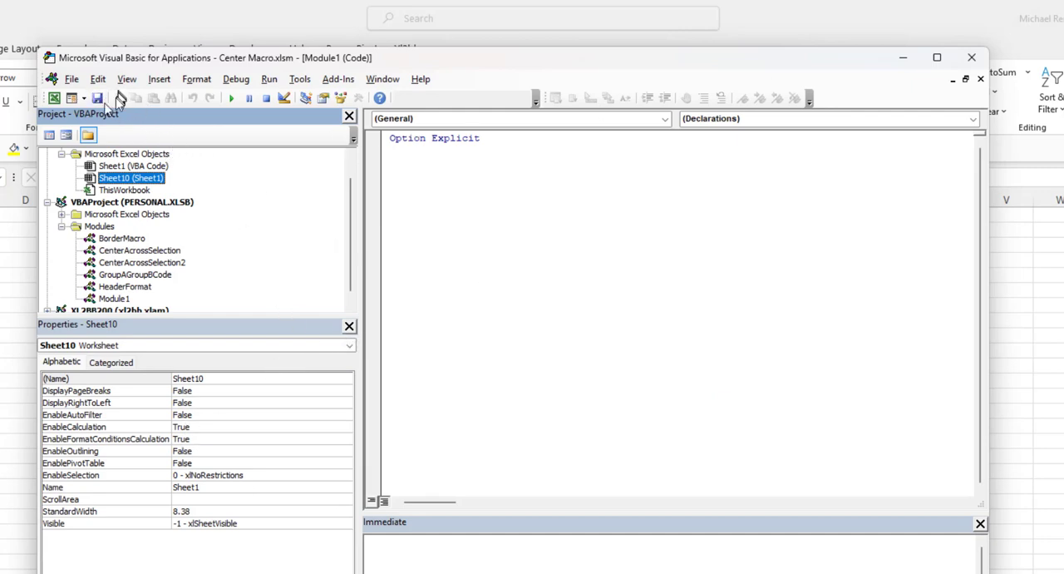
pyautogui.moveTo(965, 80)
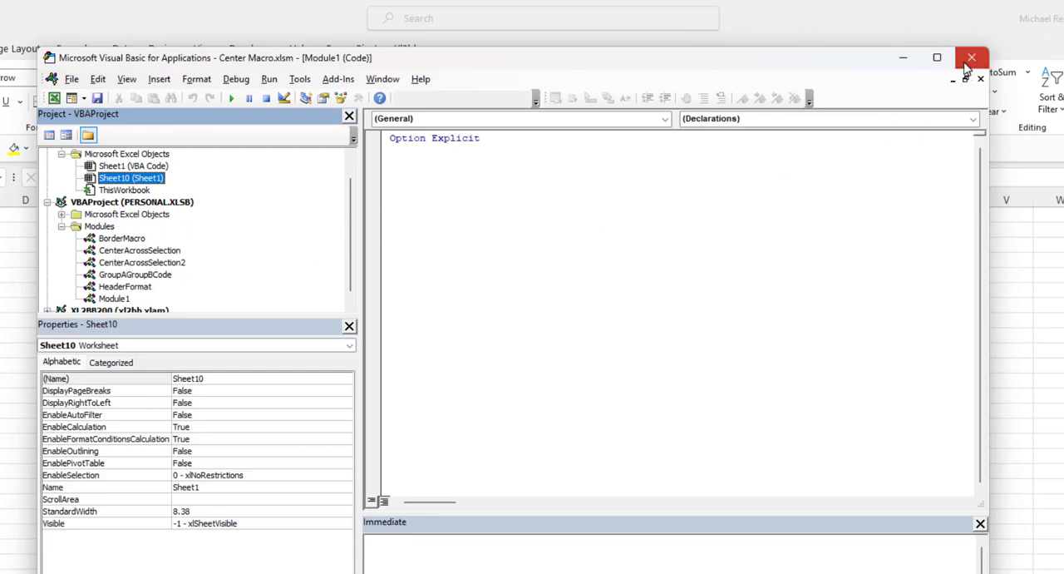
pyautogui.click(971, 56)
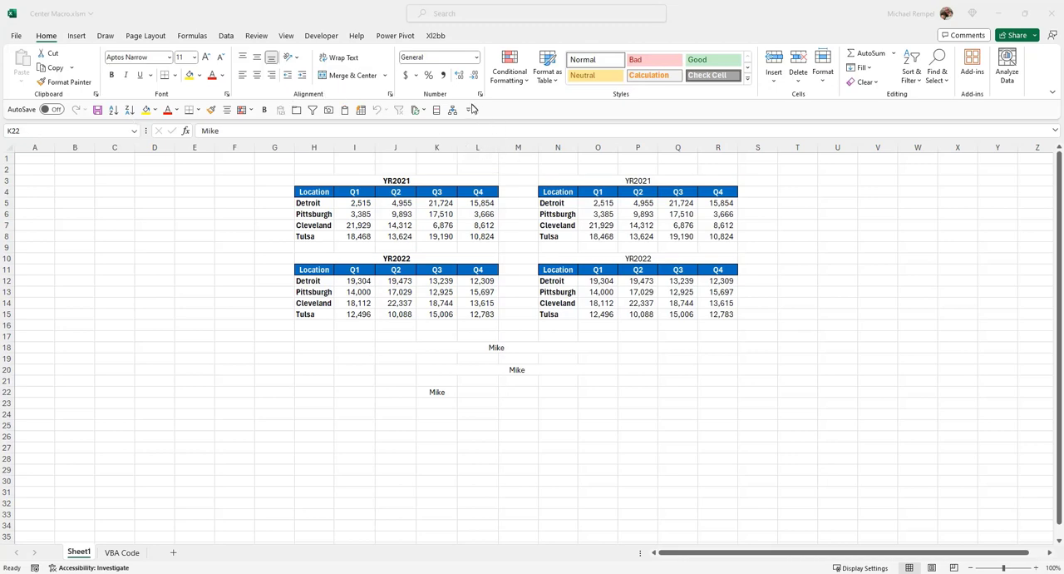
# In Quick Access Toolbar options, filter commands to Macros and add the CAS2 macro to the toolbar.
pyautogui.click(469, 110)
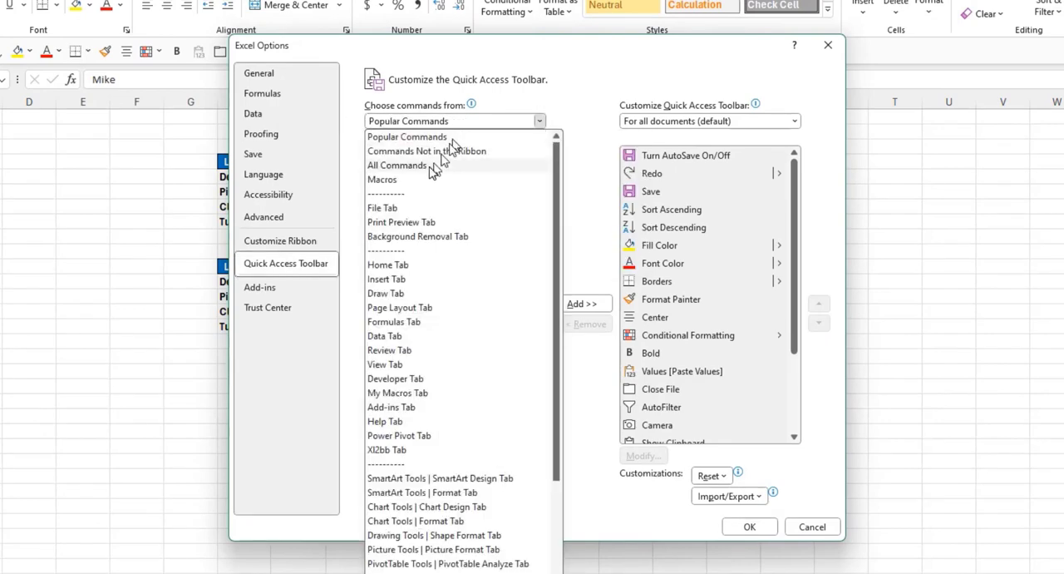
pyautogui.click(396, 165)
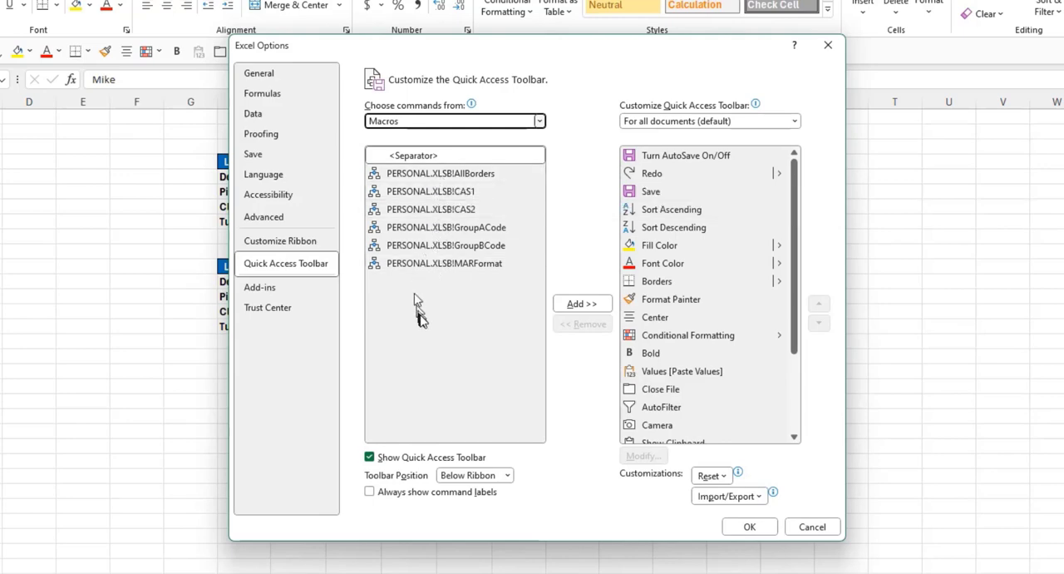
pyautogui.moveTo(426, 331)
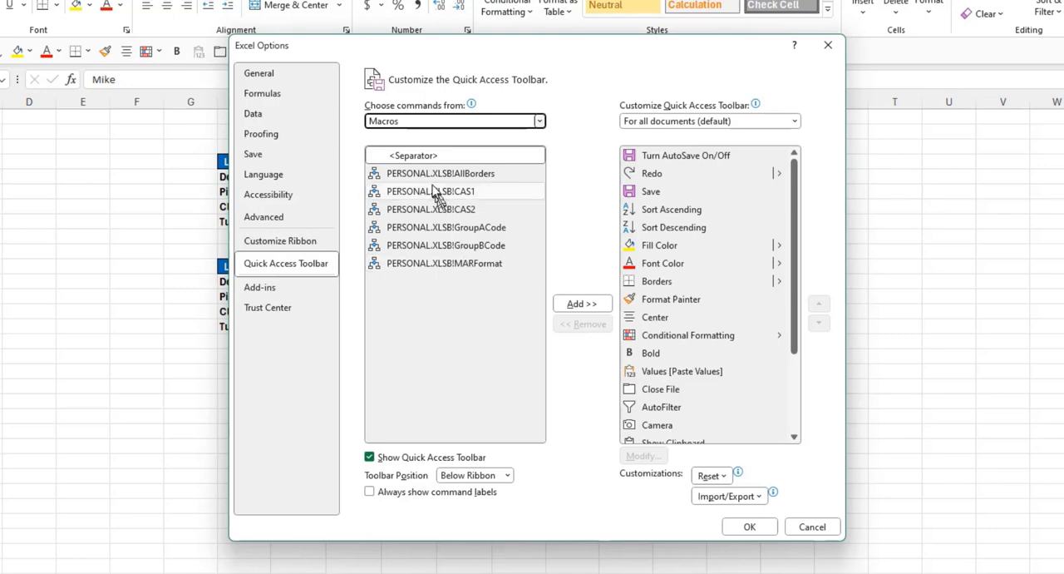
pyautogui.click(431, 208)
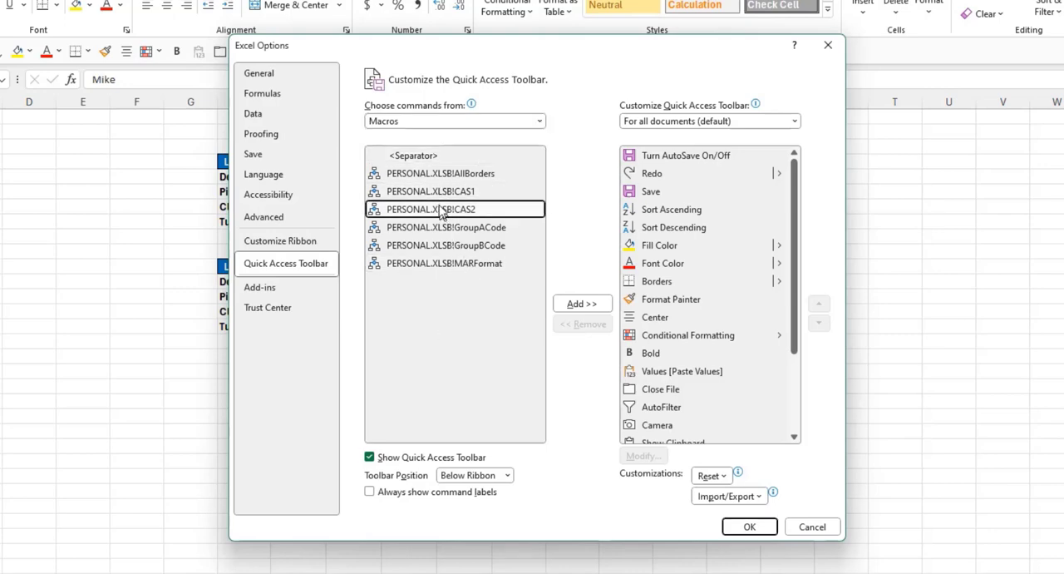
pyautogui.click(429, 190)
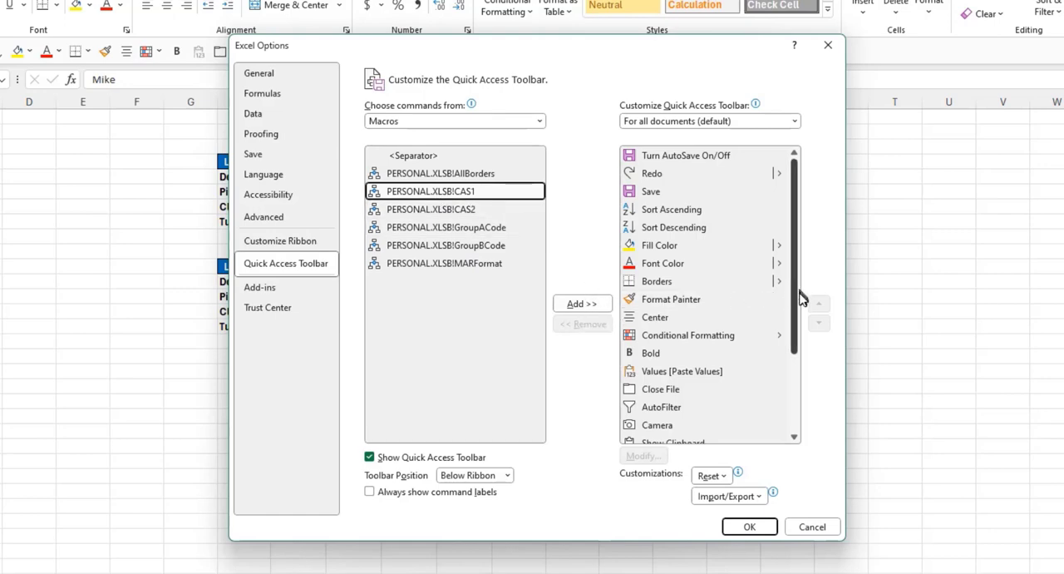
# Select the CAS2 and then CAS1 entries in the toolbar command list.
pyautogui.scroll(-3)
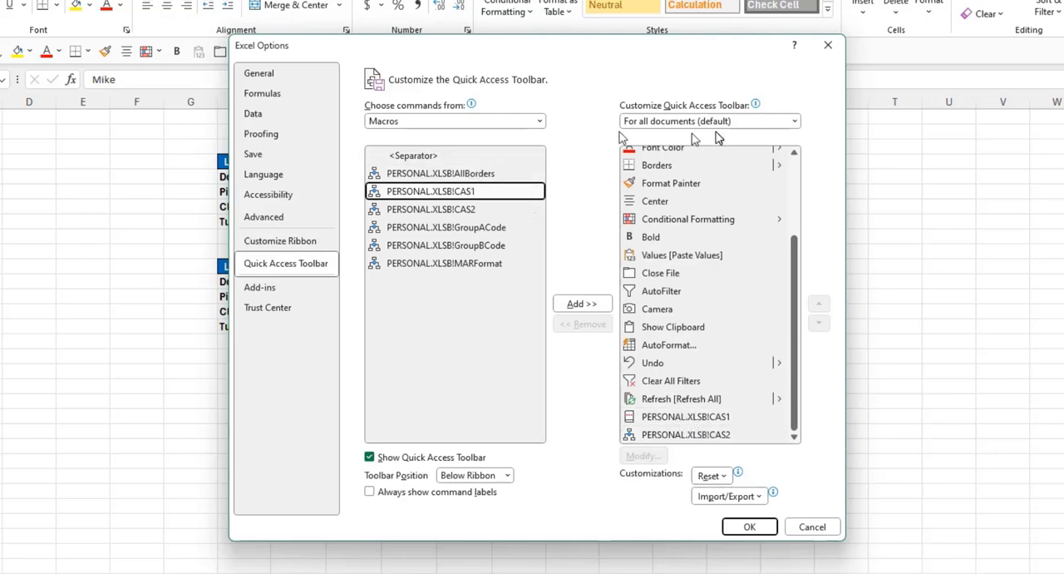
pyautogui.moveTo(696, 397)
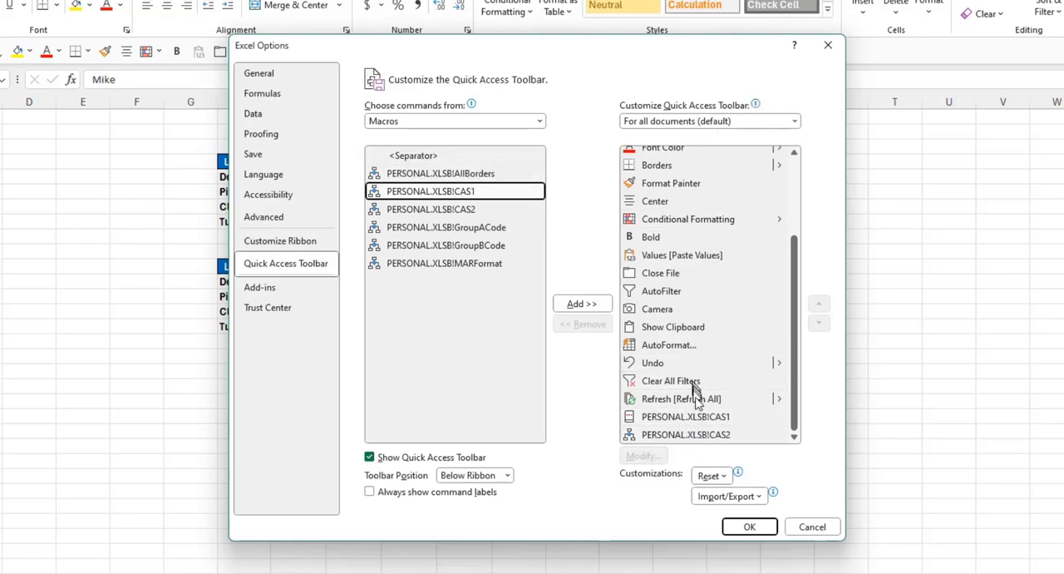
pyautogui.click(429, 208)
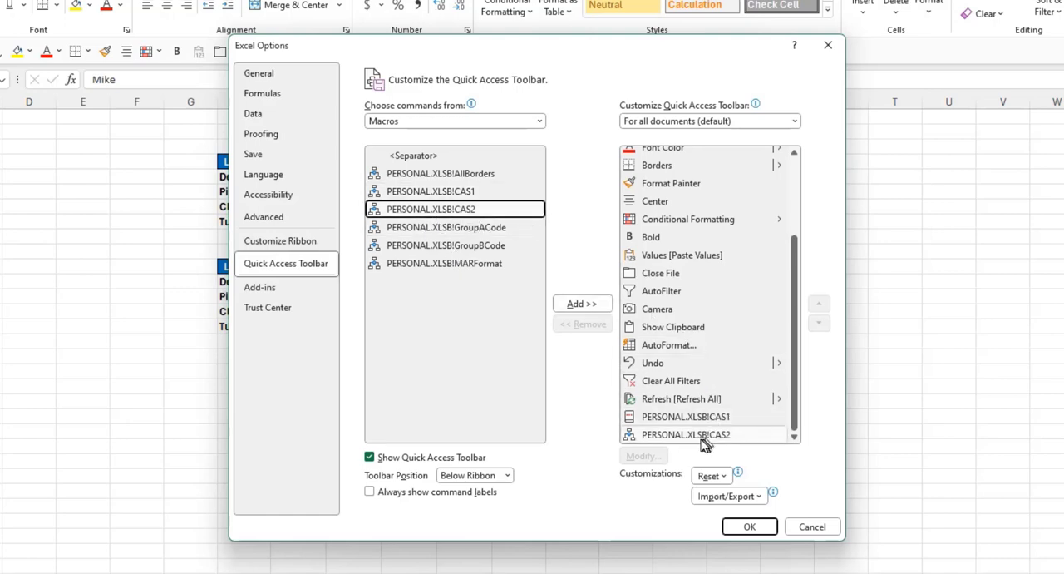
pyautogui.click(685, 415)
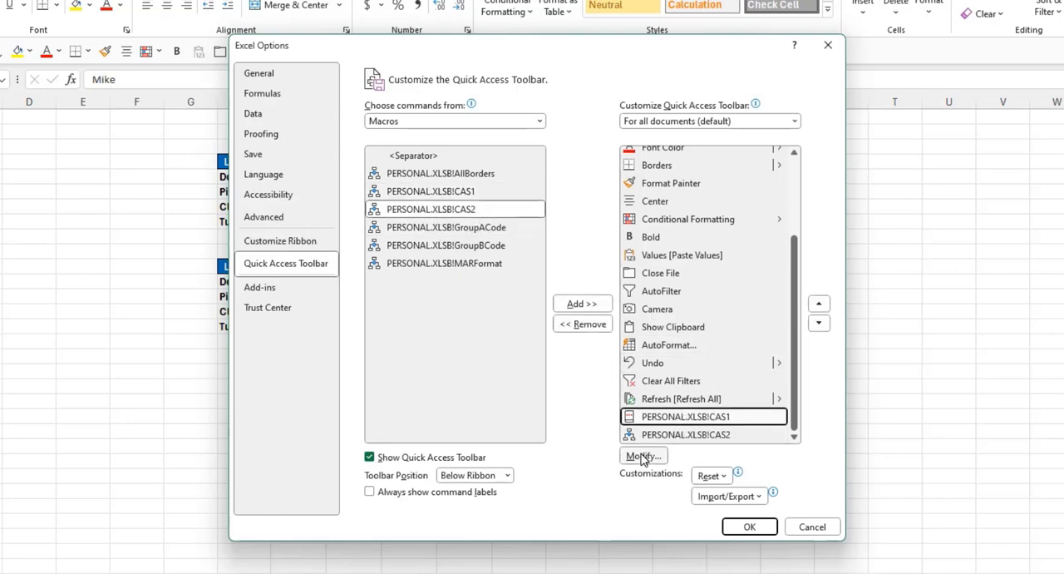
# Choose a custom symbol for the CAS1 button via Modify and confirm it.
pyautogui.click(642, 456)
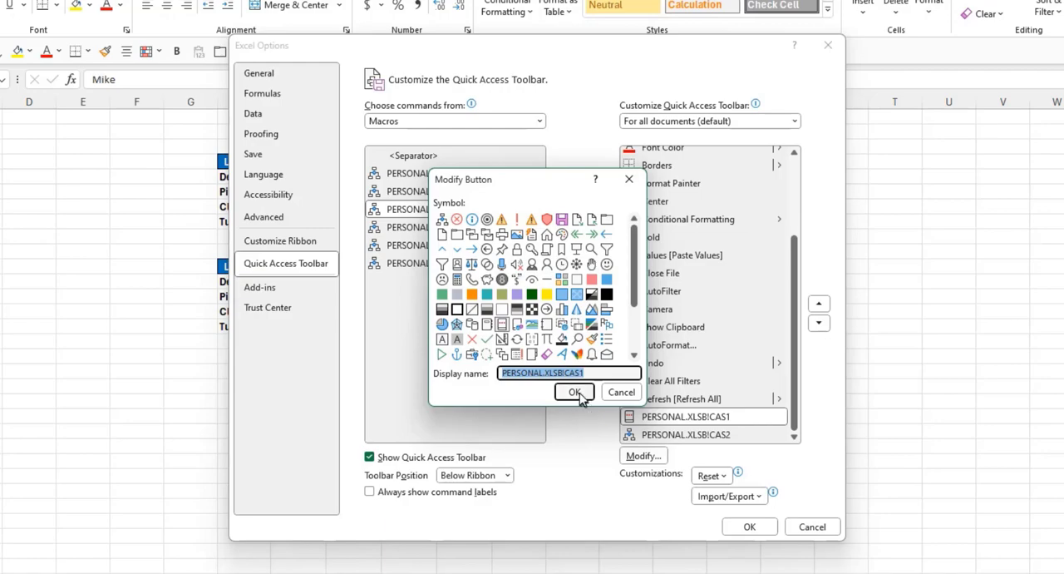
pyautogui.click(574, 391)
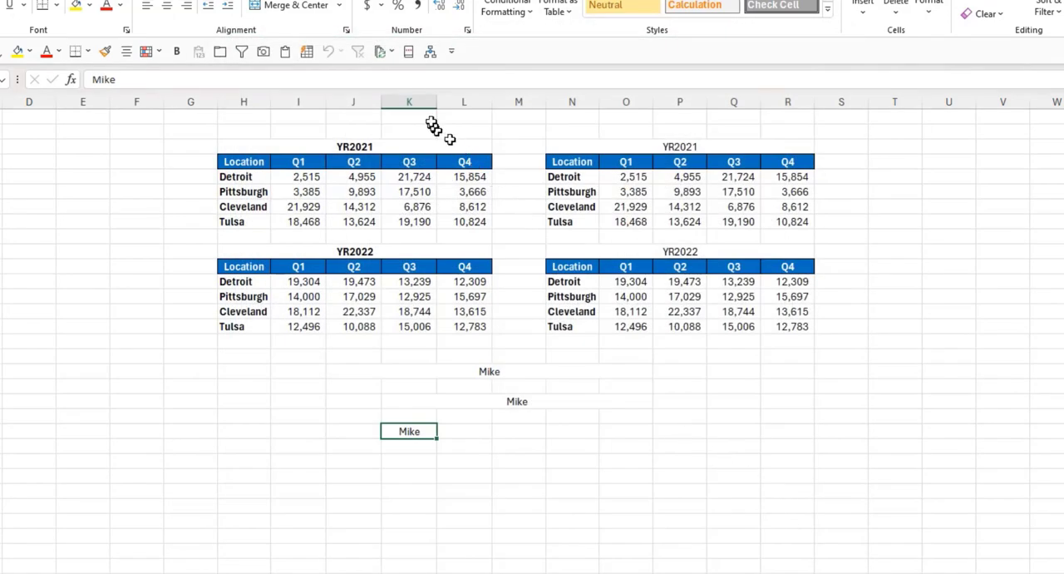
pyautogui.moveTo(402, 80)
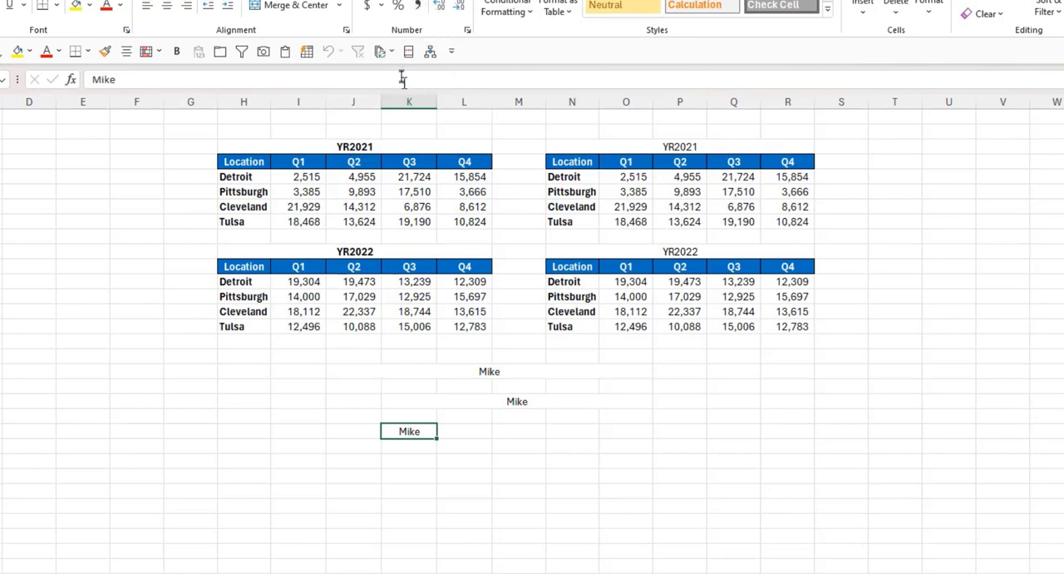
pyautogui.moveTo(407, 74)
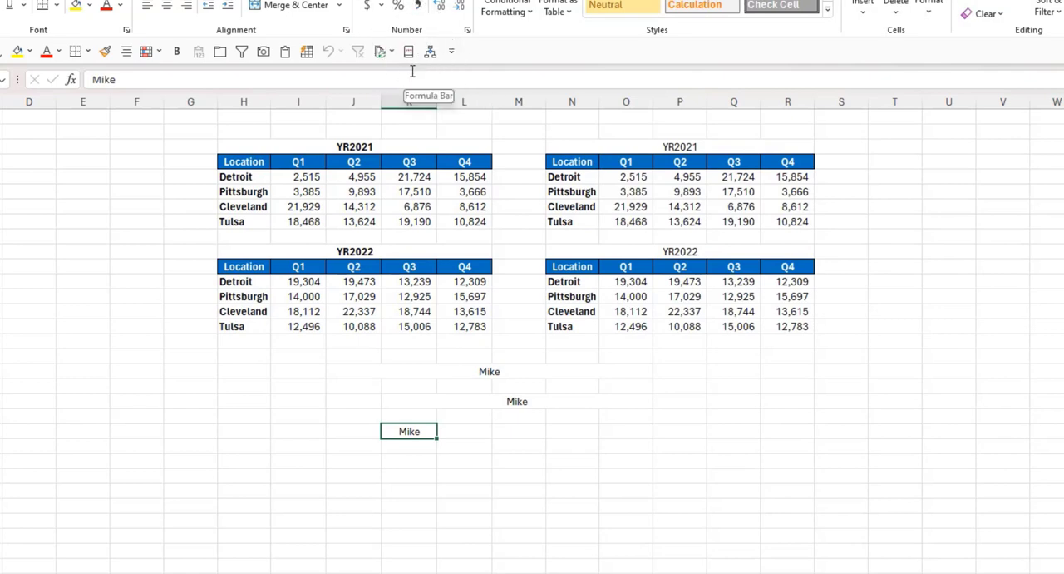